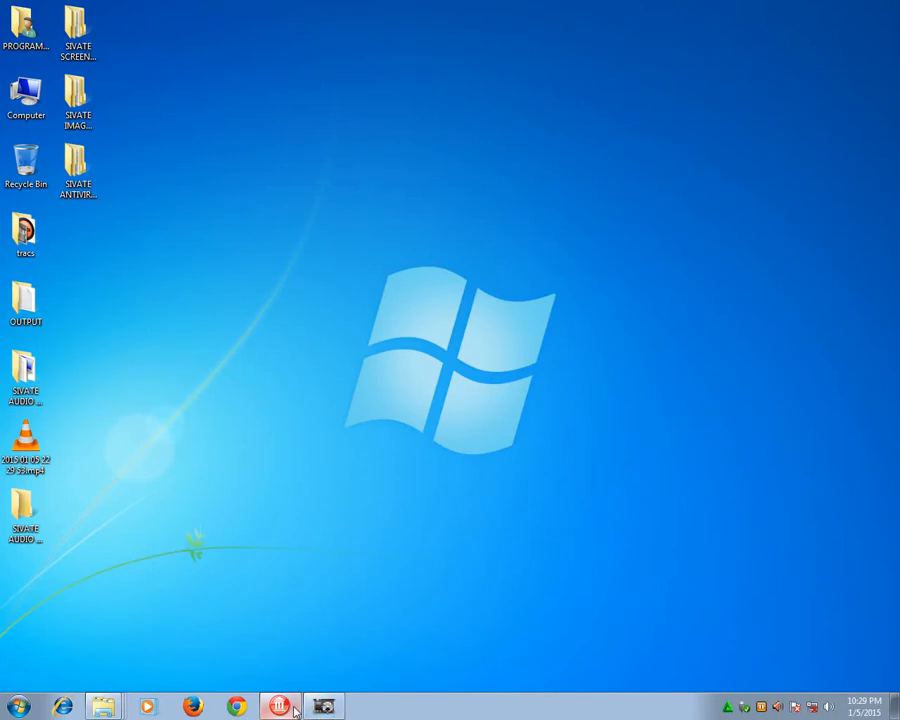
pyautogui.moveTo(290, 684)
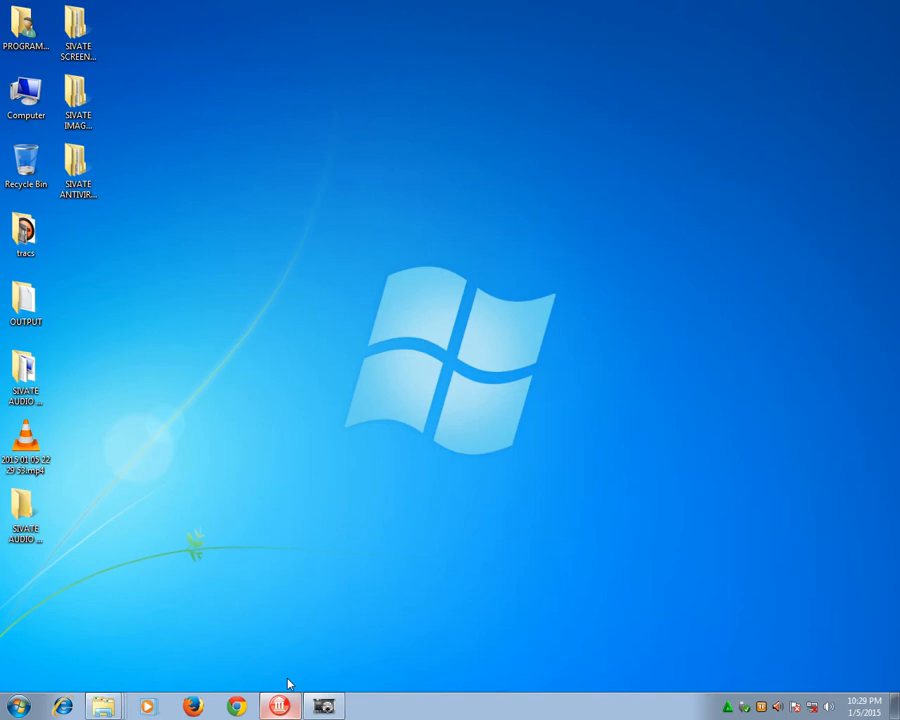
# - Bring the recorder project forward and scroll through Main_U.cpp toward the Main_U.h header
pyautogui.click(279, 706)
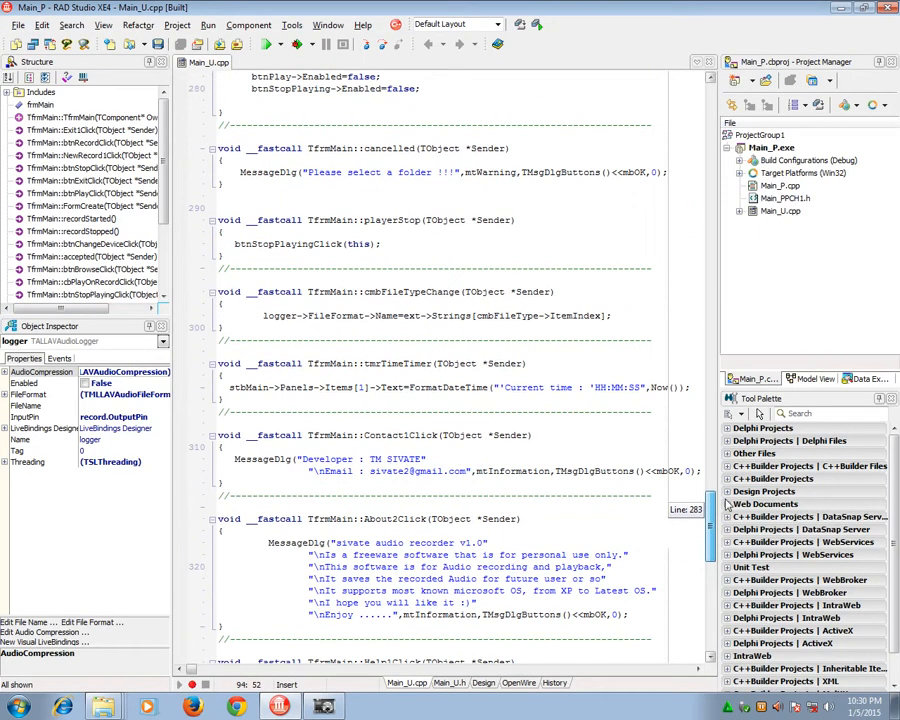
pyautogui.scroll(3)
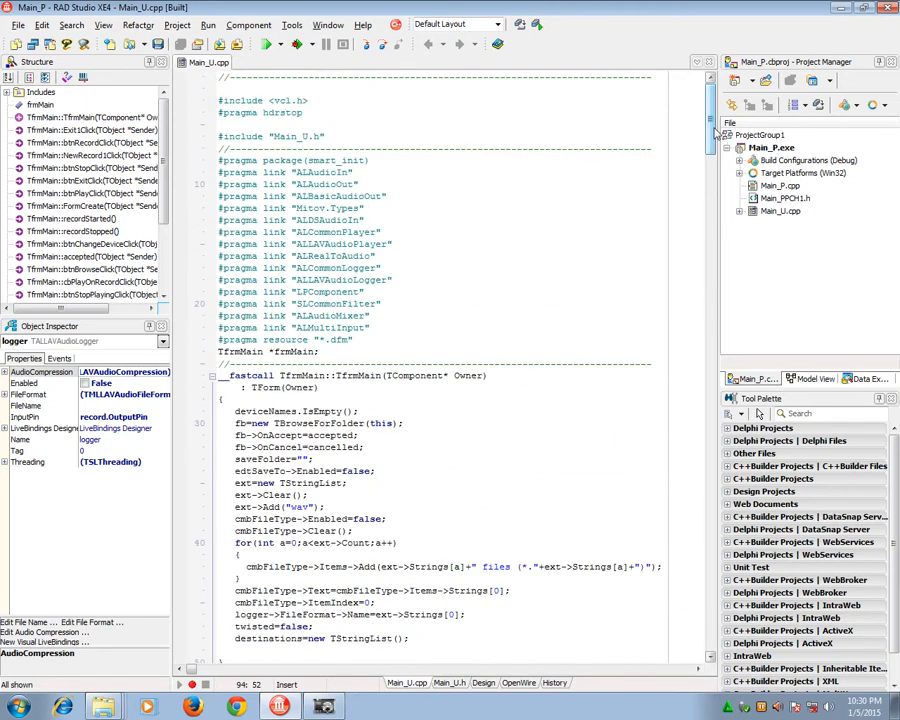
pyautogui.scroll(-3)
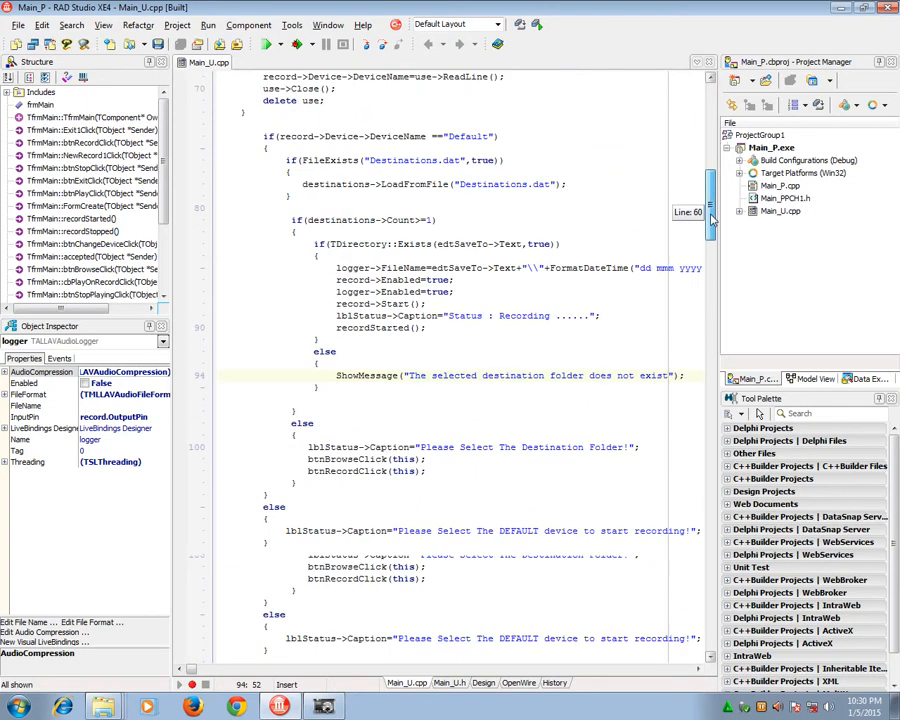
pyautogui.scroll(-3)
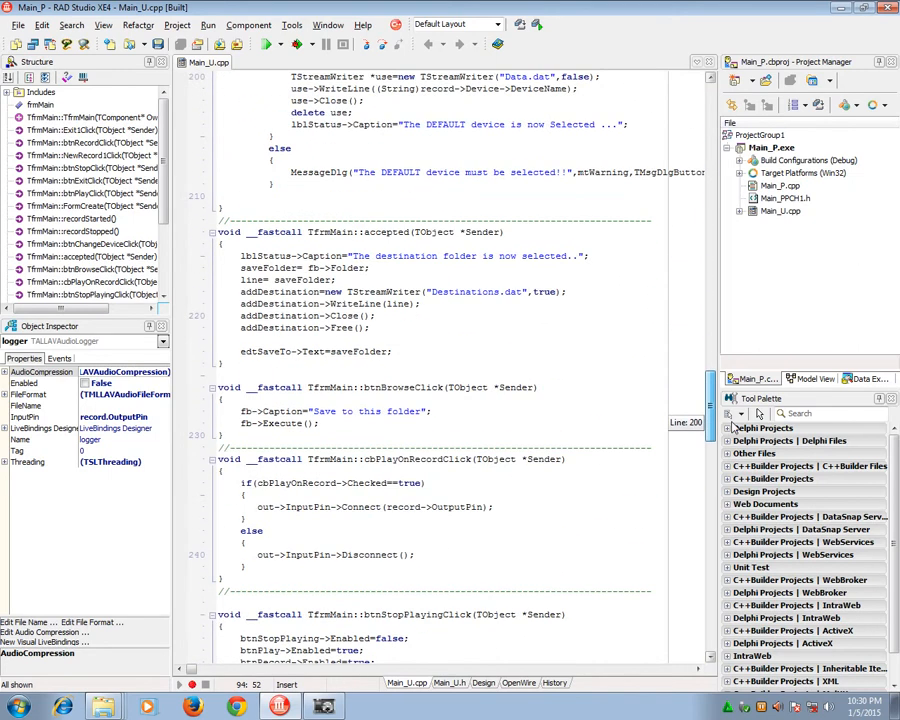
pyautogui.scroll(-3)
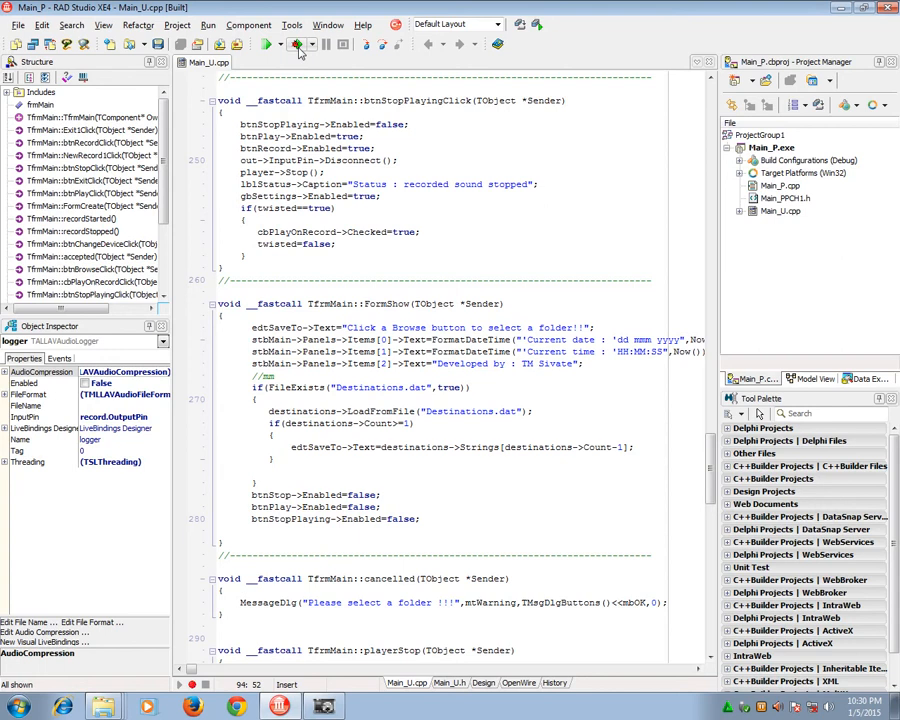
pyautogui.moveTo(298, 45)
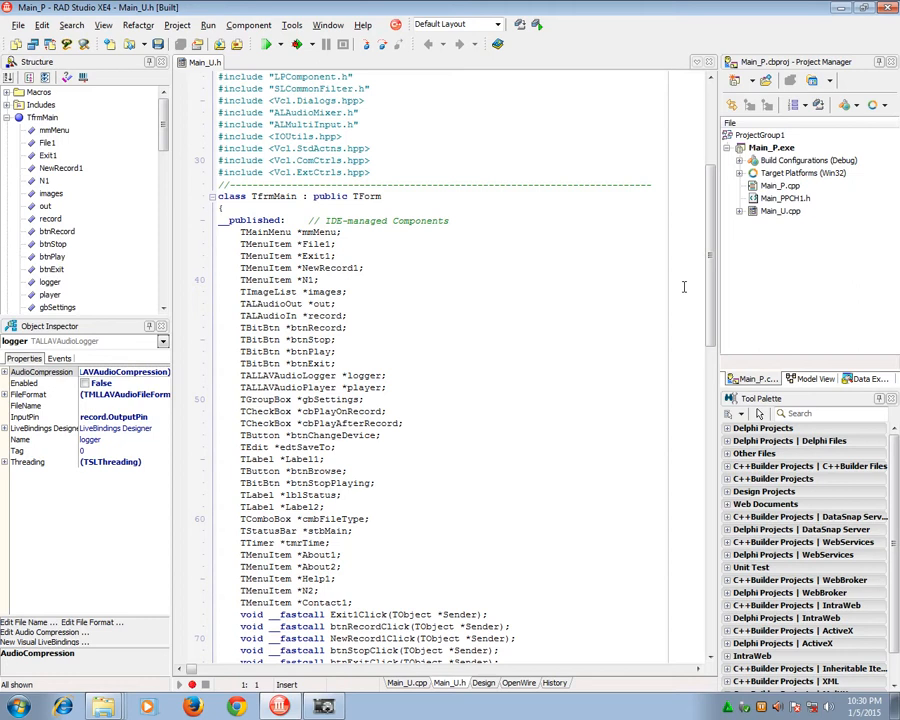
pyautogui.scroll(-3)
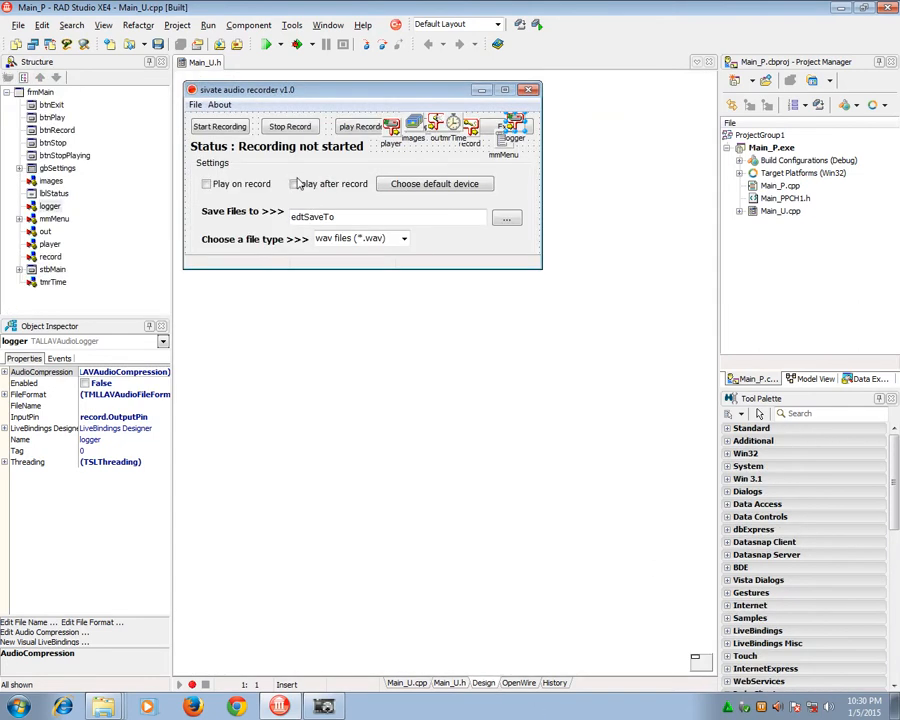
pyautogui.moveTo(296, 44)
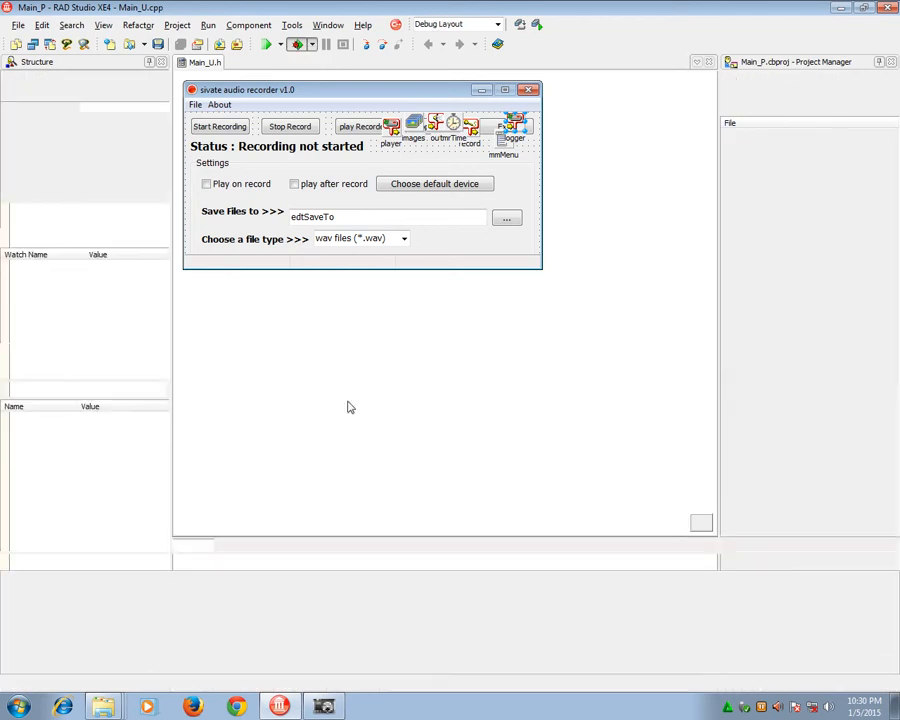
# - Build and run the audio recorder application from the toolbar
pyautogui.click(267, 44)
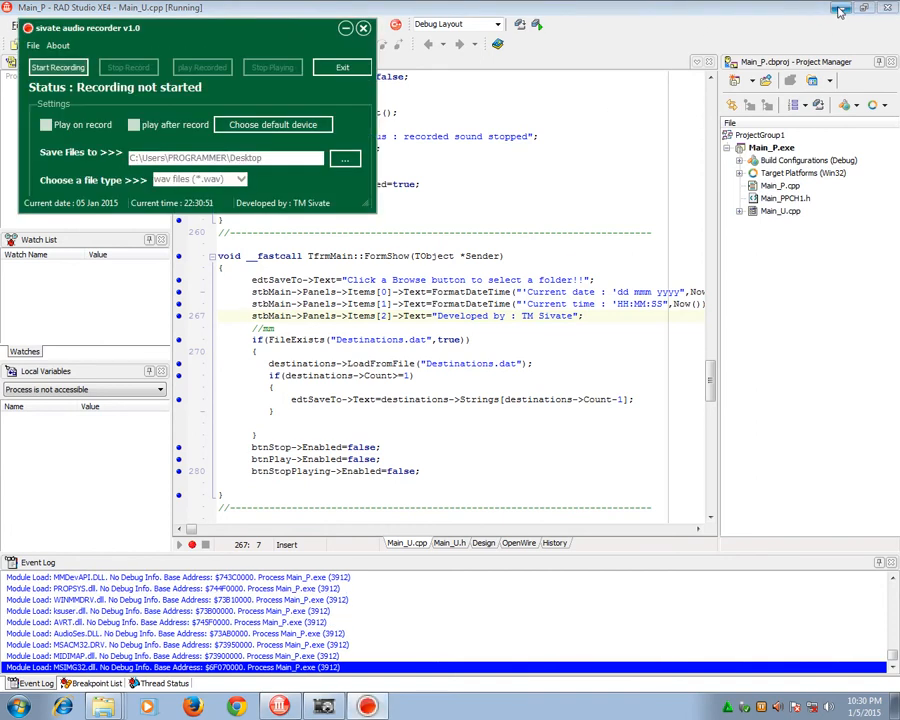
# - Minimize RAD Studio, move the recorder window, and view then dismiss the Help message
pyautogui.click(843, 9)
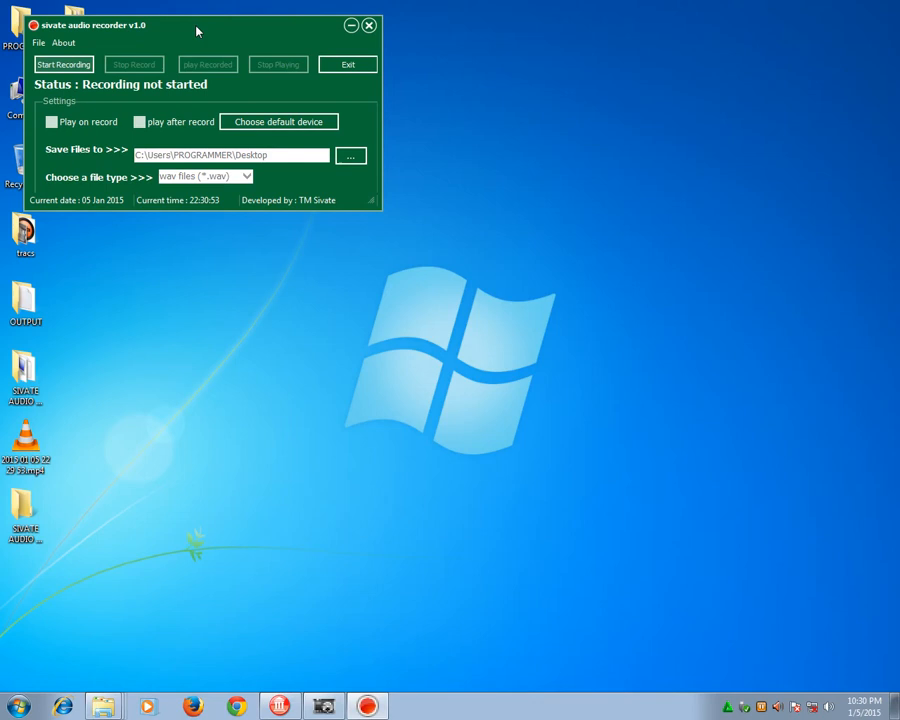
pyautogui.moveTo(196, 25); pyautogui.dragTo(433, 196)
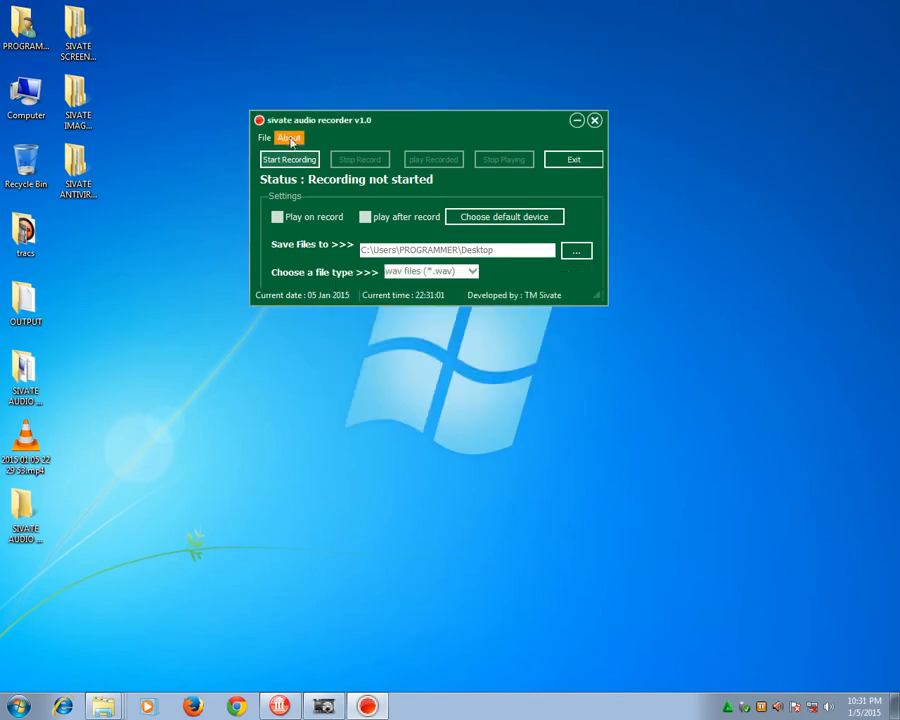
pyautogui.click(289, 137)
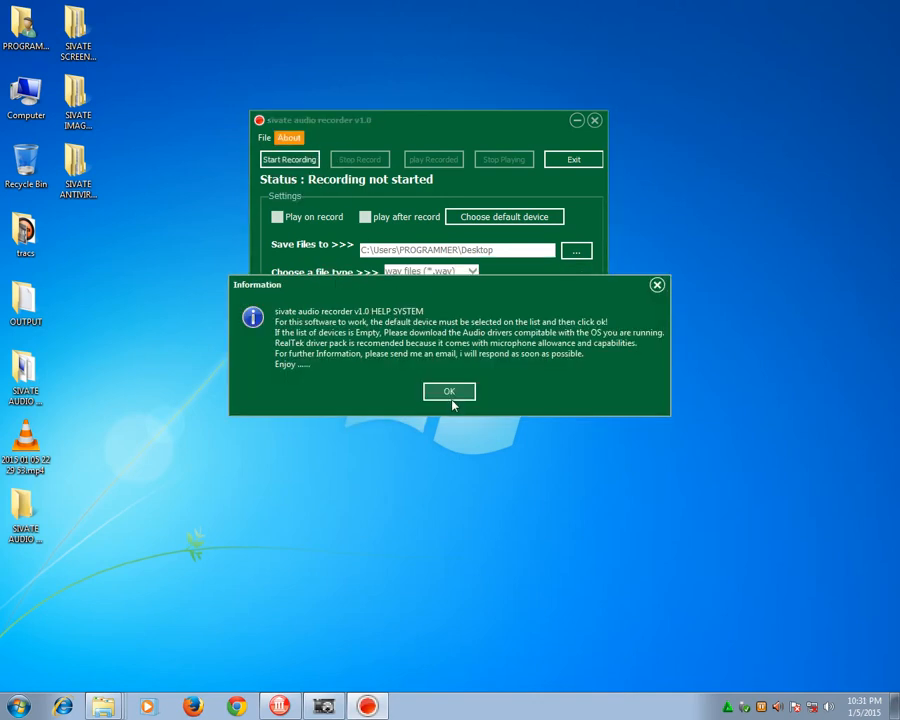
pyautogui.click(448, 391)
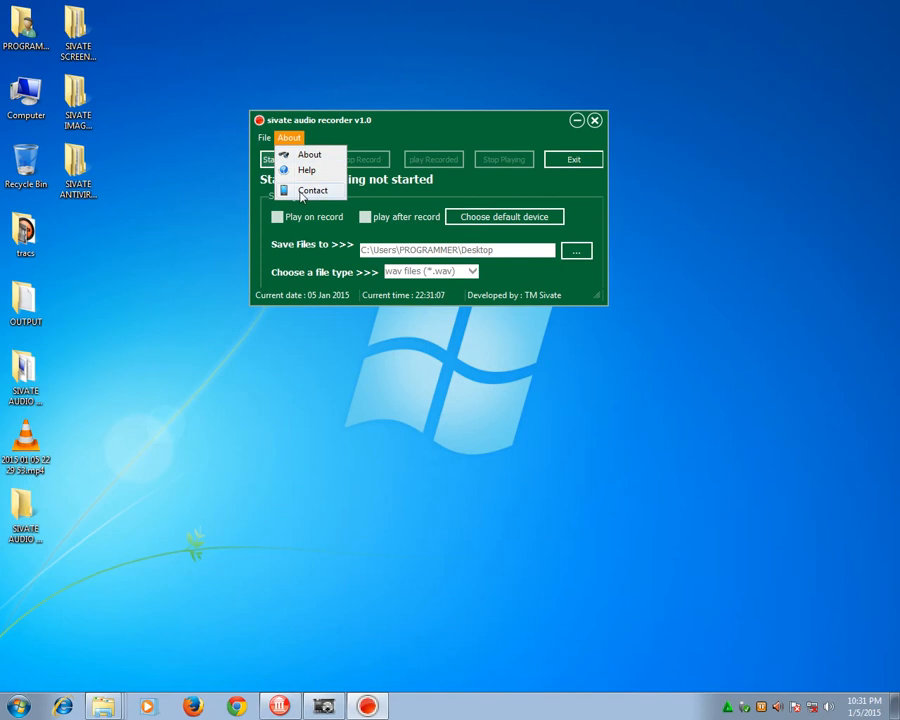
# - View and dismiss the Contact details, then move the recorder toward the screen centre
pyautogui.click(309, 154)
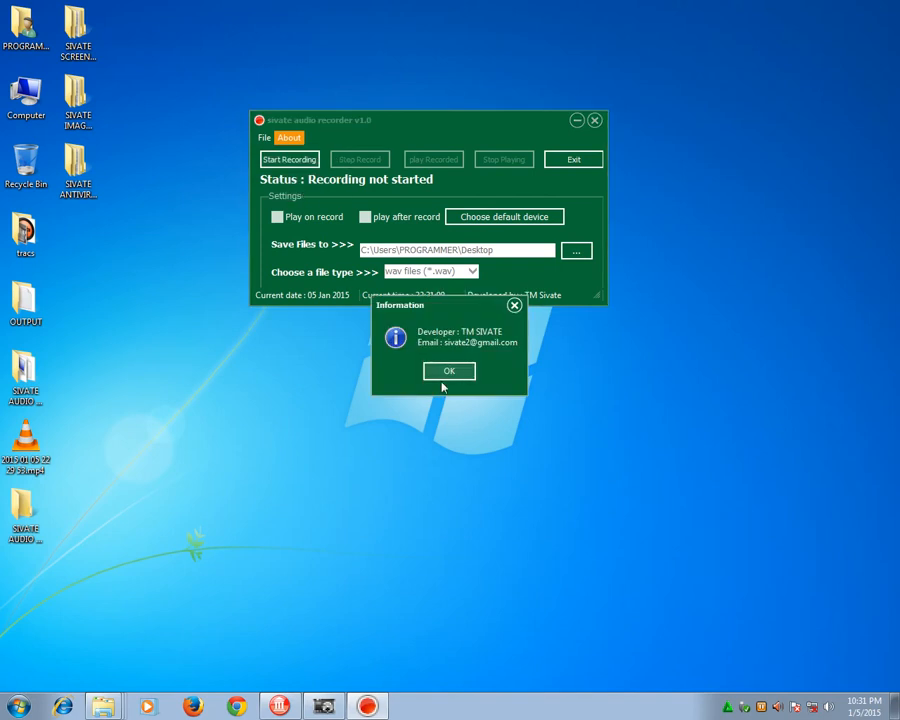
pyautogui.click(448, 371)
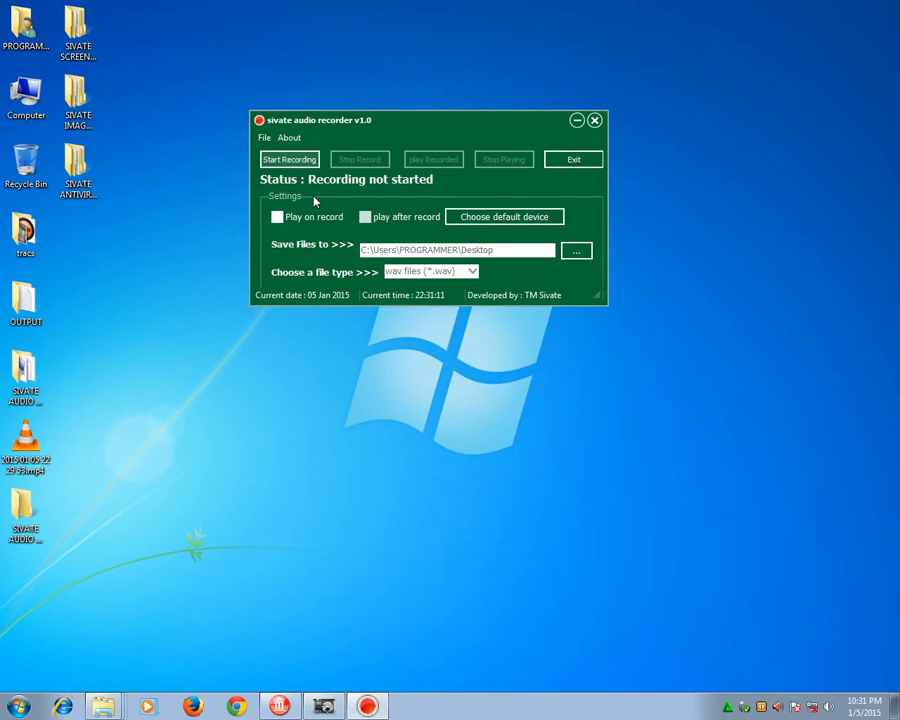
pyautogui.moveTo(315, 120); pyautogui.dragTo(275, 133)
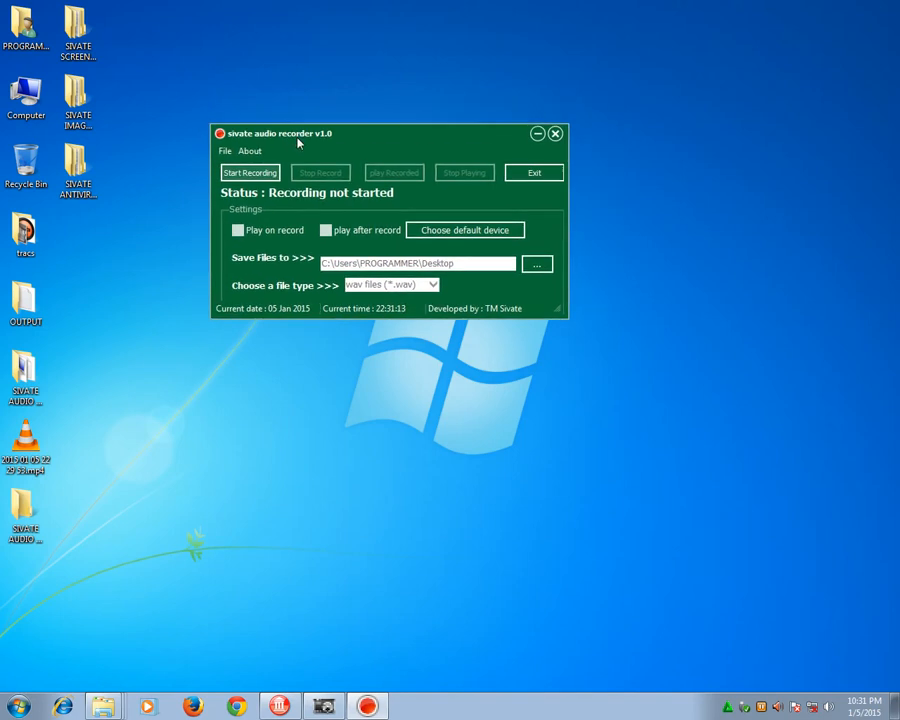
pyautogui.moveTo(510, 258)
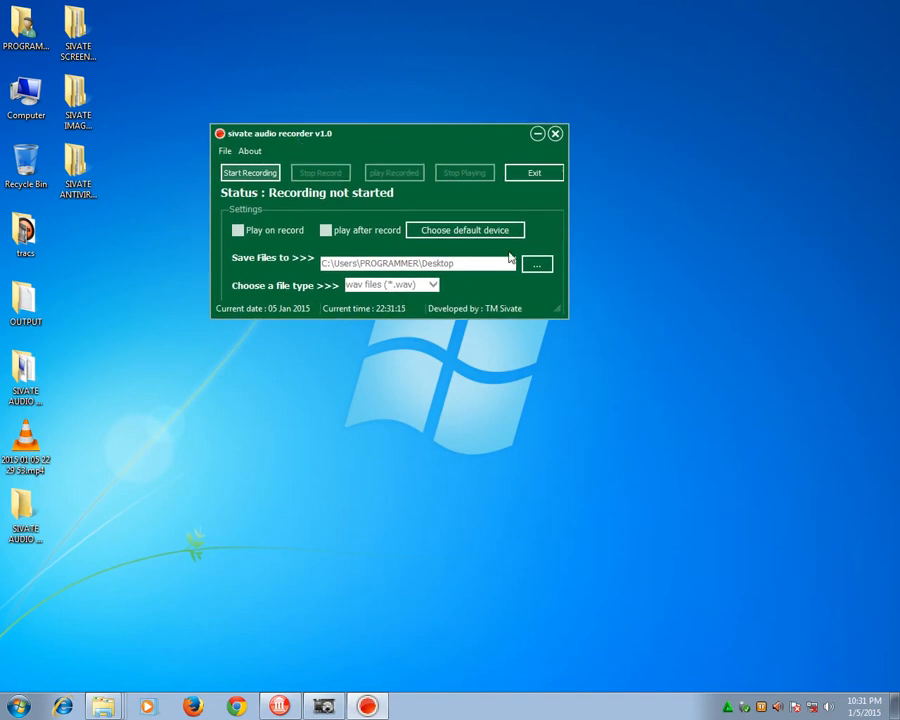
pyautogui.moveTo(305, 221)
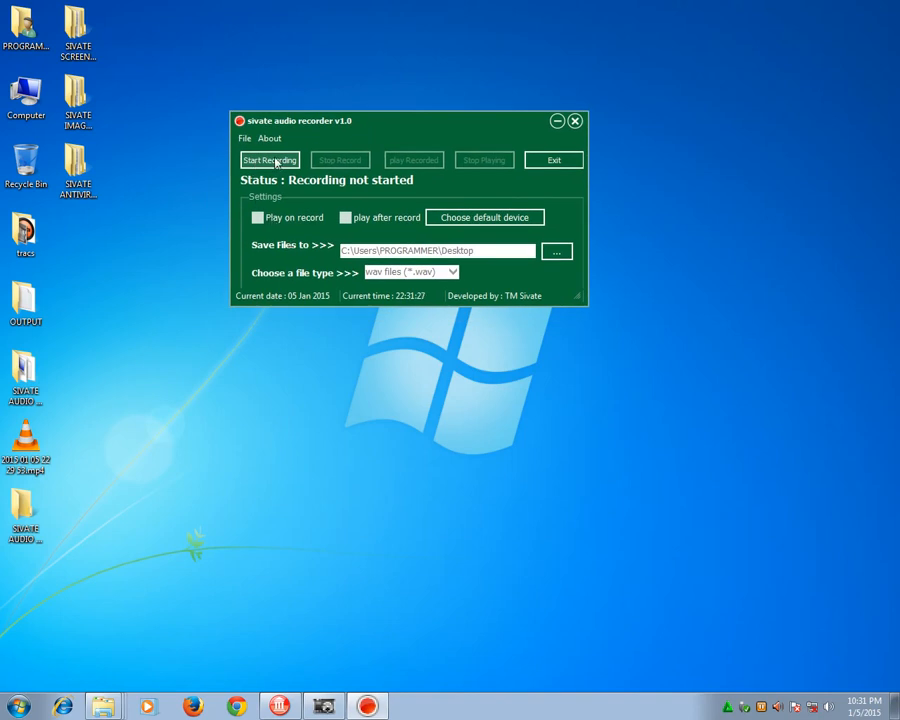
# - Start recording audio to a dated .wav file on the desktop
pyautogui.click(268, 160)
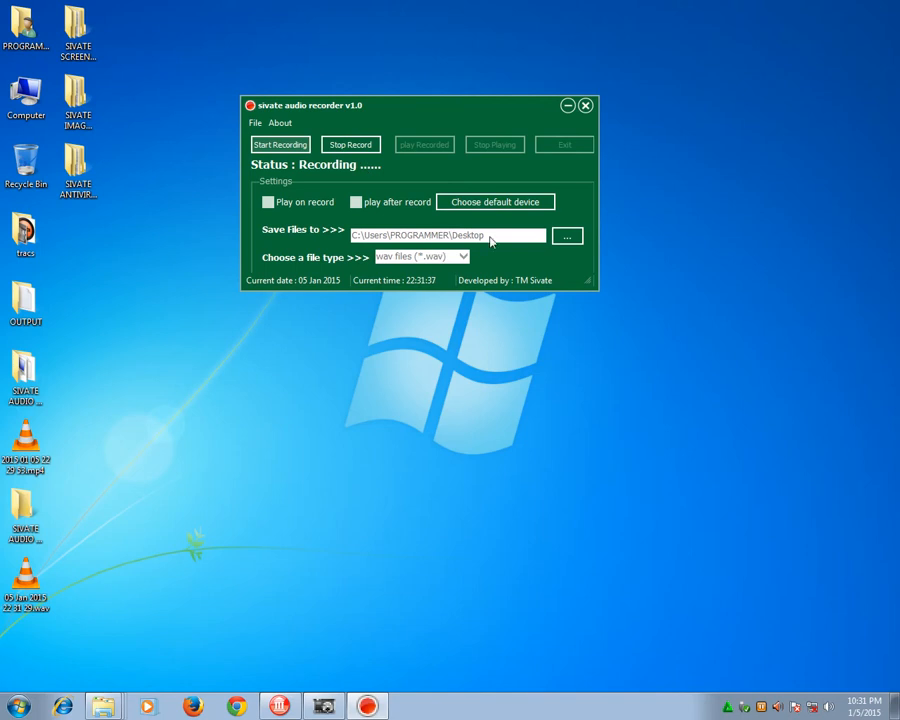
pyautogui.moveTo(461, 240)
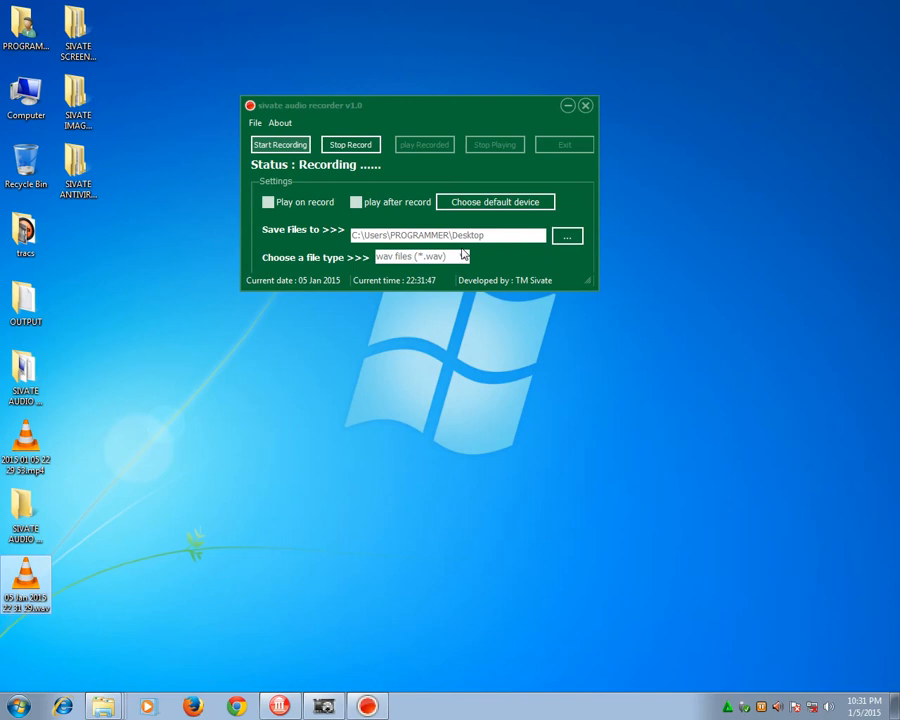
pyautogui.moveTo(320, 429)
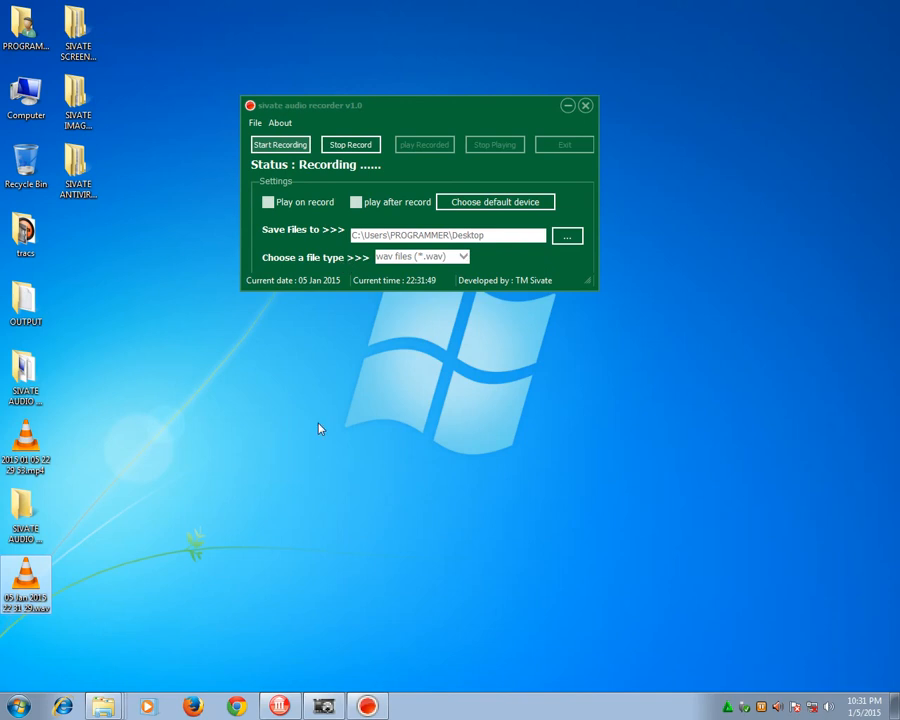
pyautogui.moveTo(13, 661)
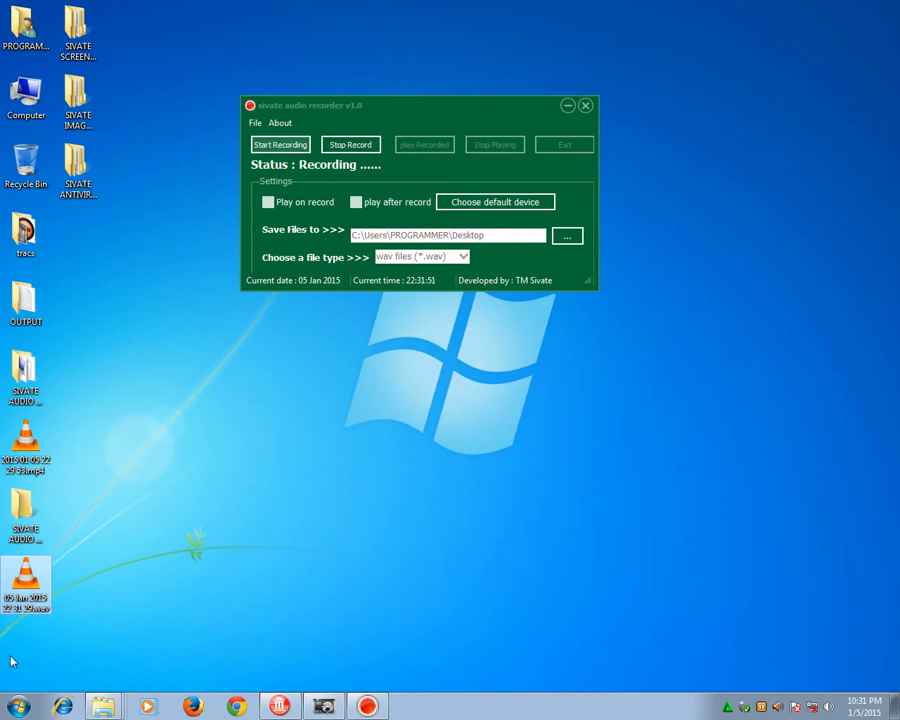
pyautogui.moveTo(59, 596)
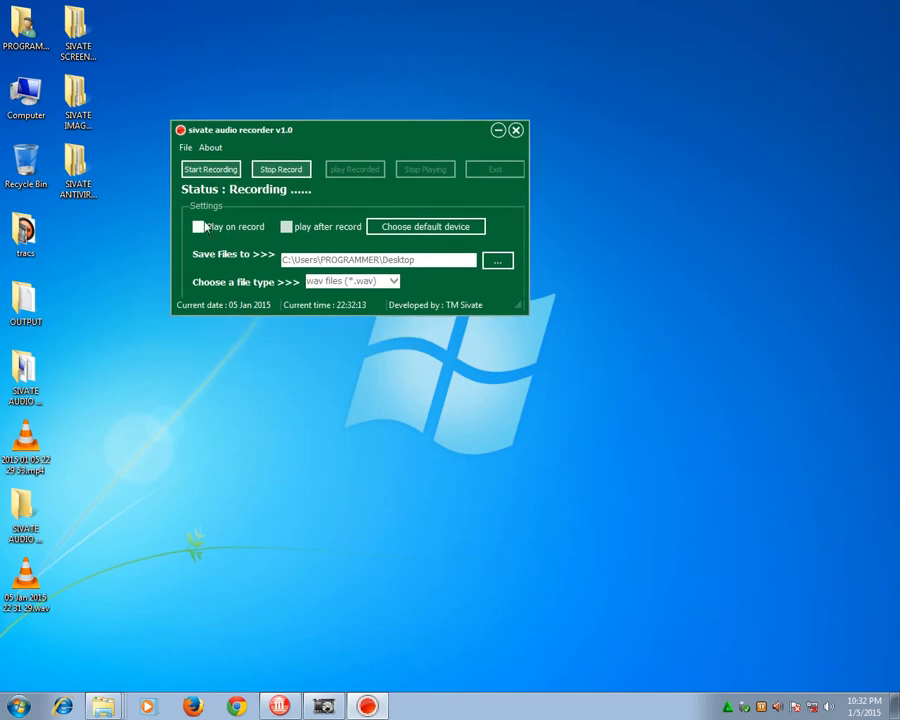
pyautogui.click(198, 226)
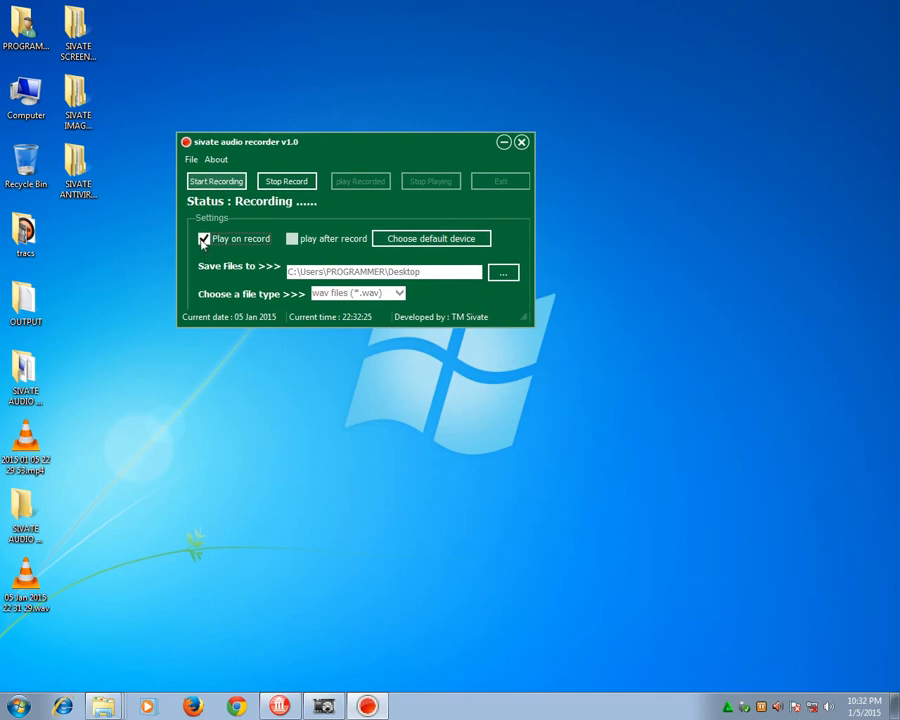
pyautogui.click(204, 239)
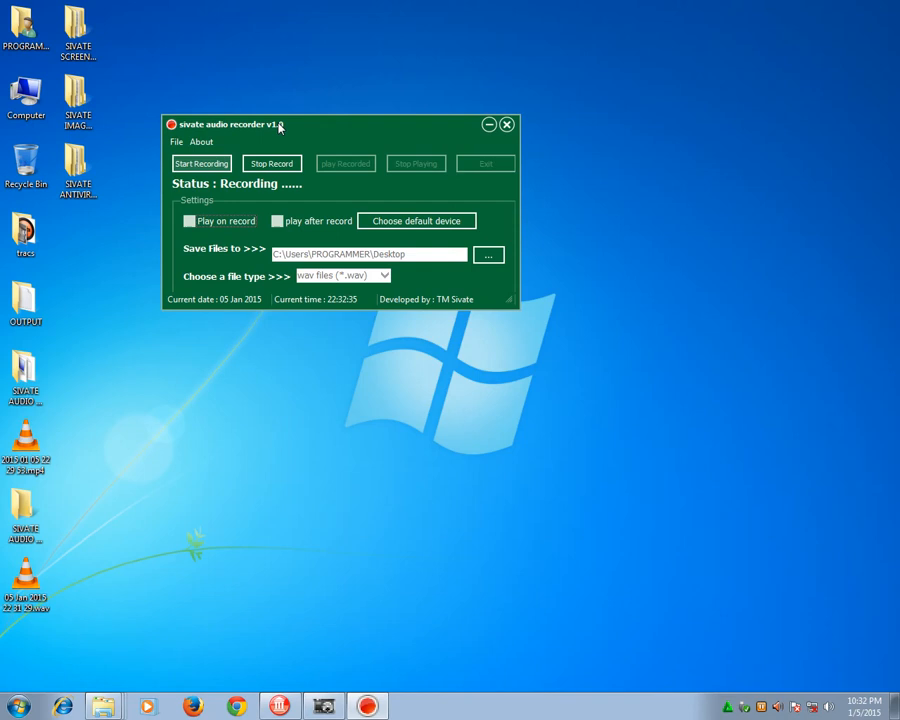
pyautogui.click(278, 221)
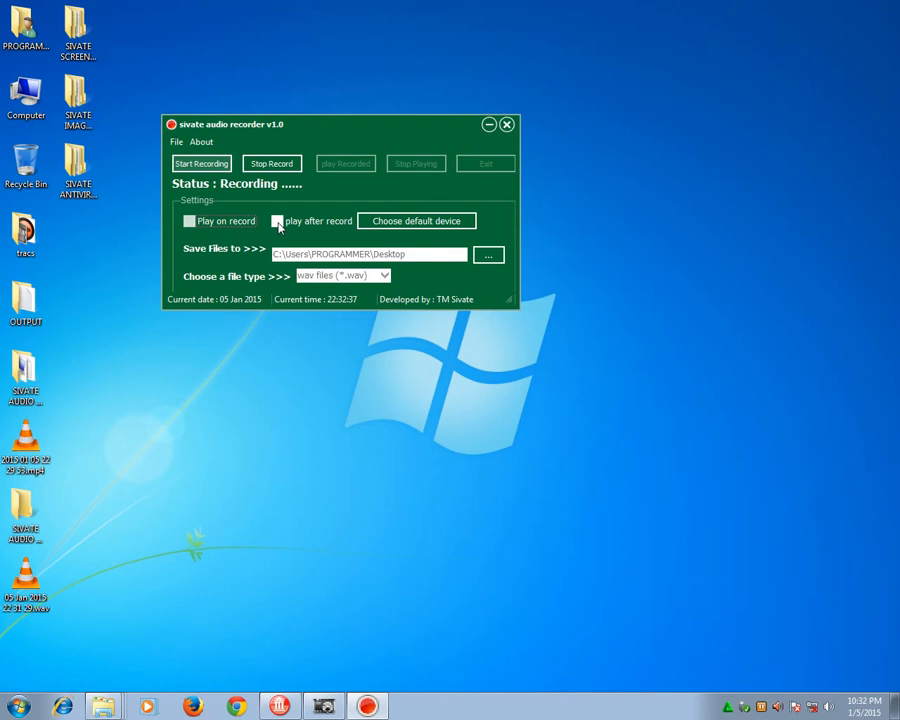
# - Enable play-after-record, stop the recording, and stop the automatic playback
pyautogui.click(277, 220)
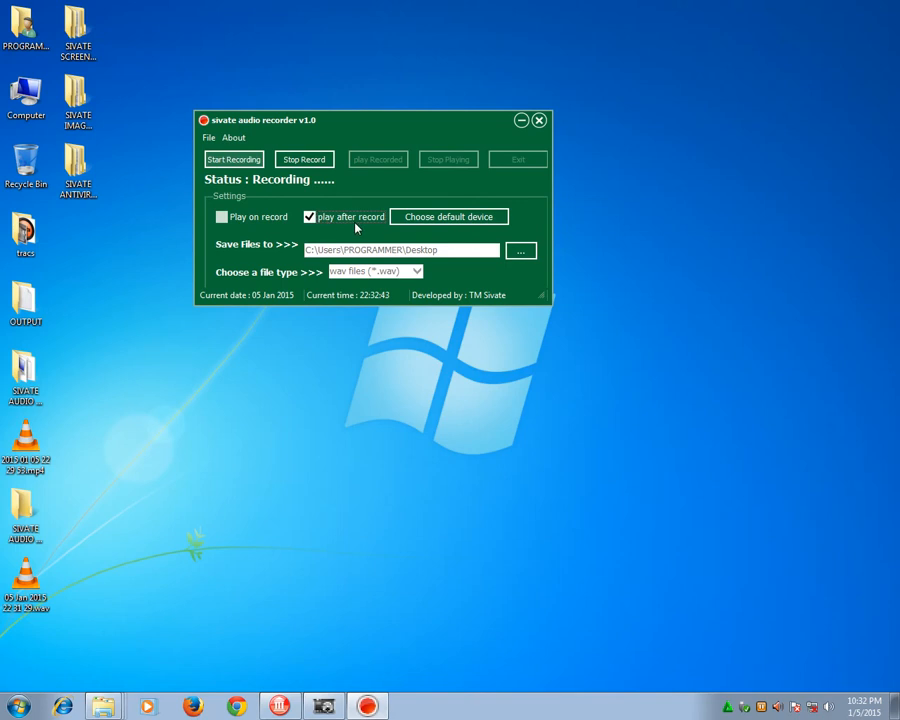
pyautogui.moveTo(355, 222)
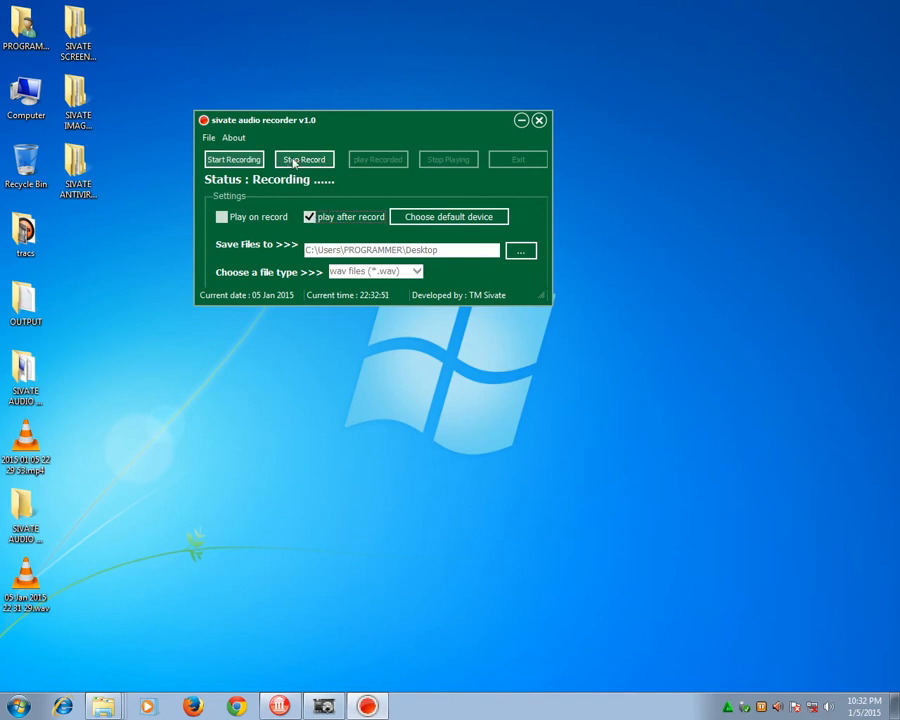
pyautogui.click(303, 159)
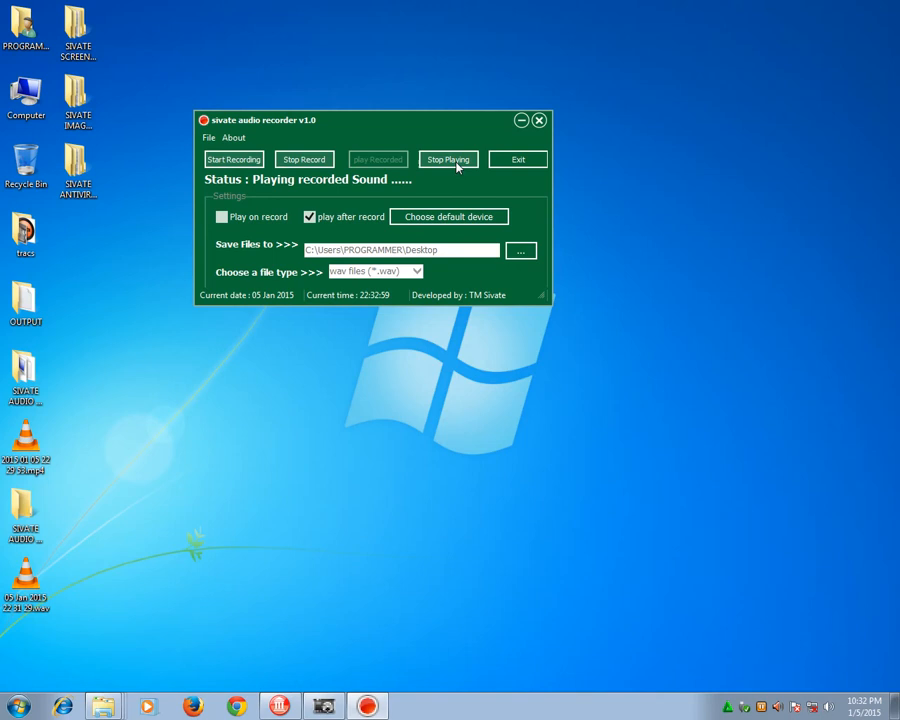
pyautogui.click(447, 159)
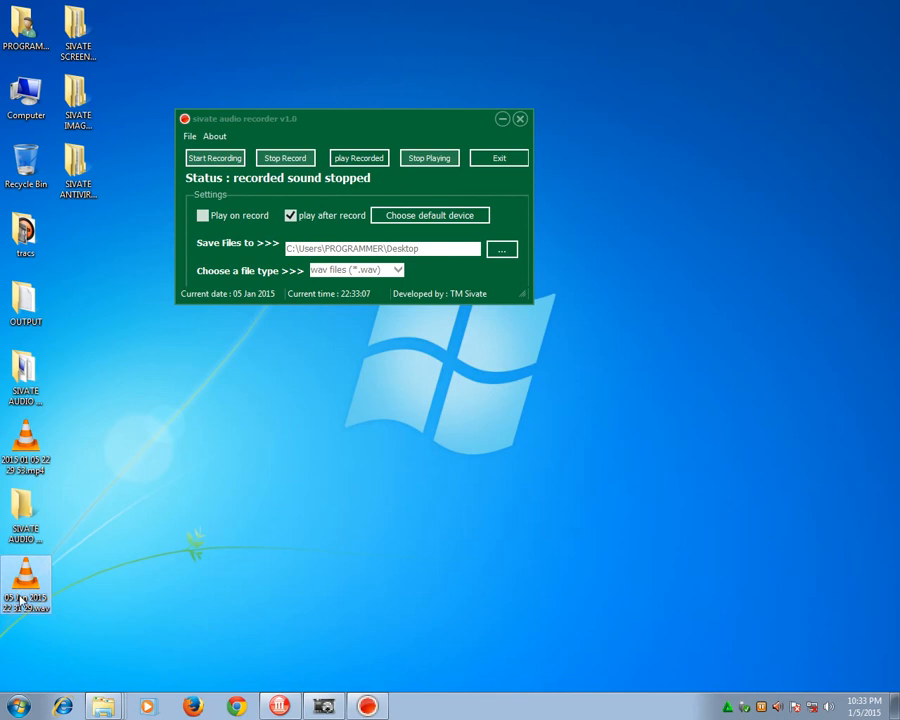
# - Replay the recorded sound, stop it, and reposition the recorder window
pyautogui.click(358, 157)
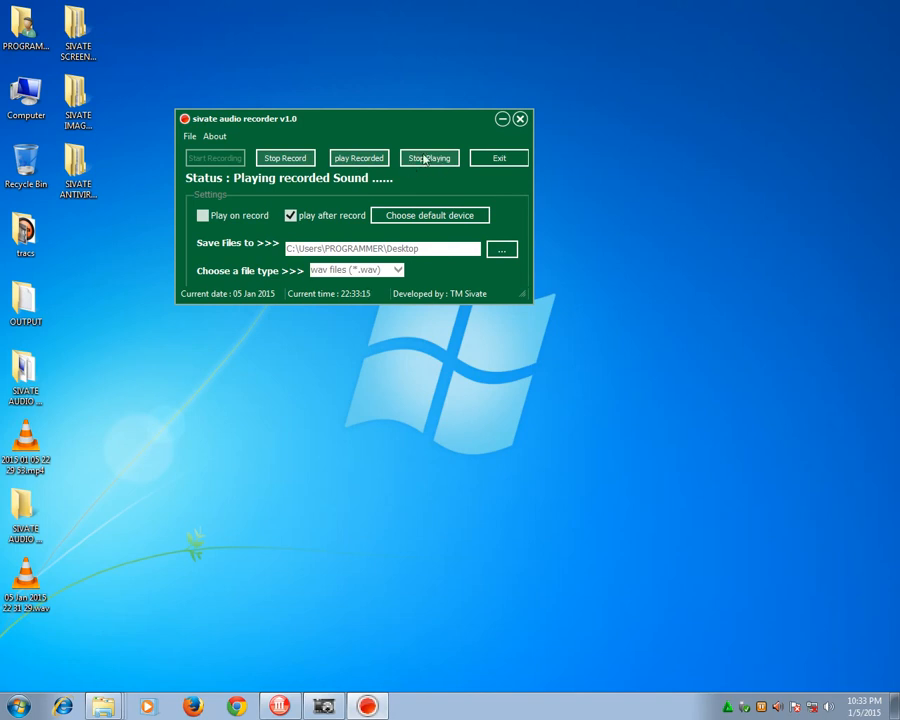
pyautogui.click(429, 158)
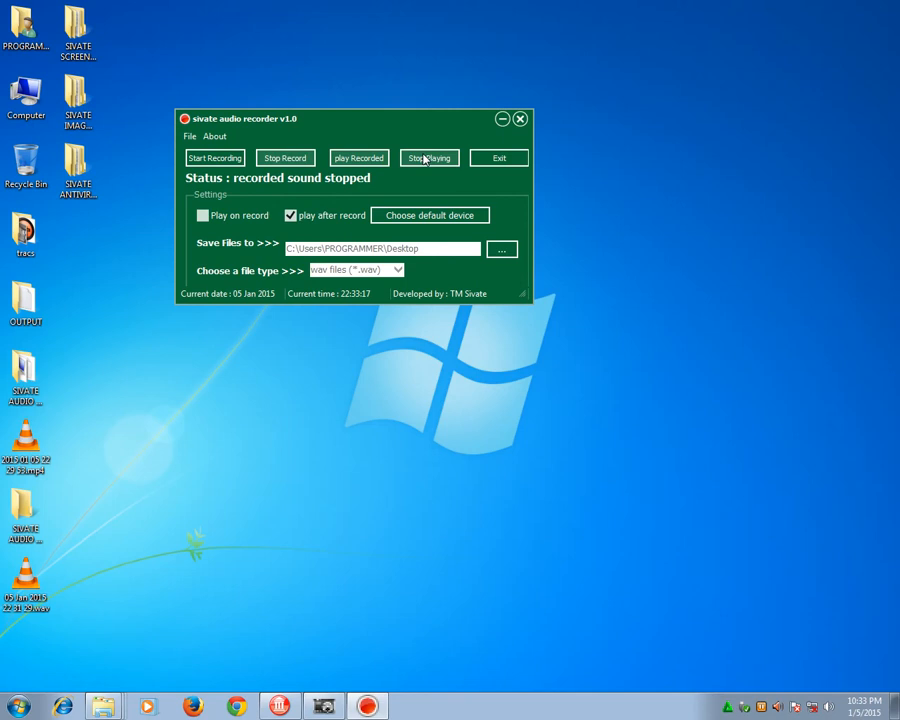
pyautogui.click(214, 136)
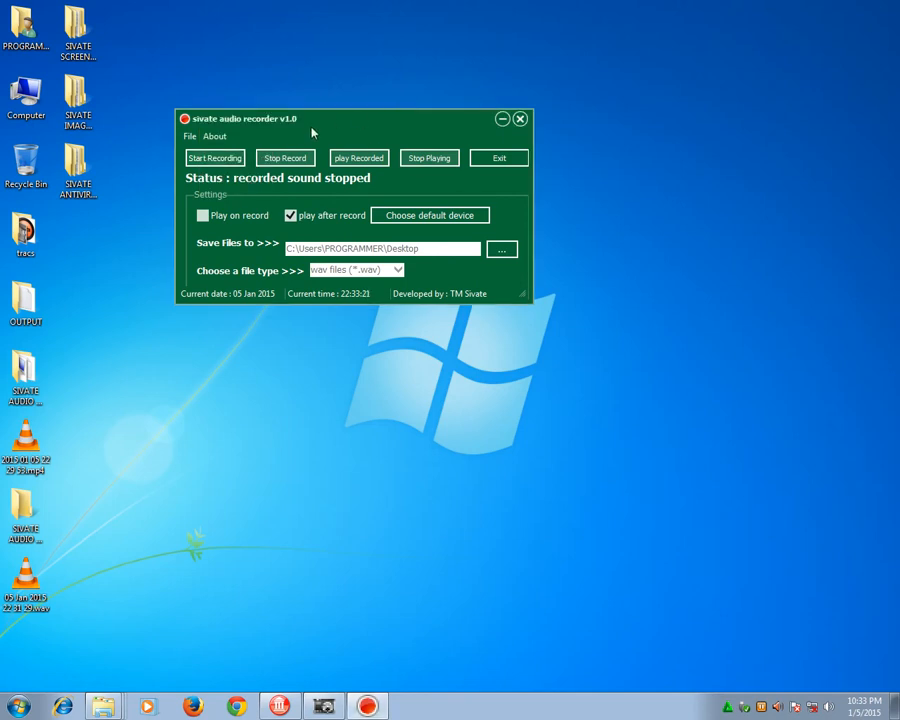
pyautogui.moveTo(243, 118); pyautogui.dragTo(307, 129)
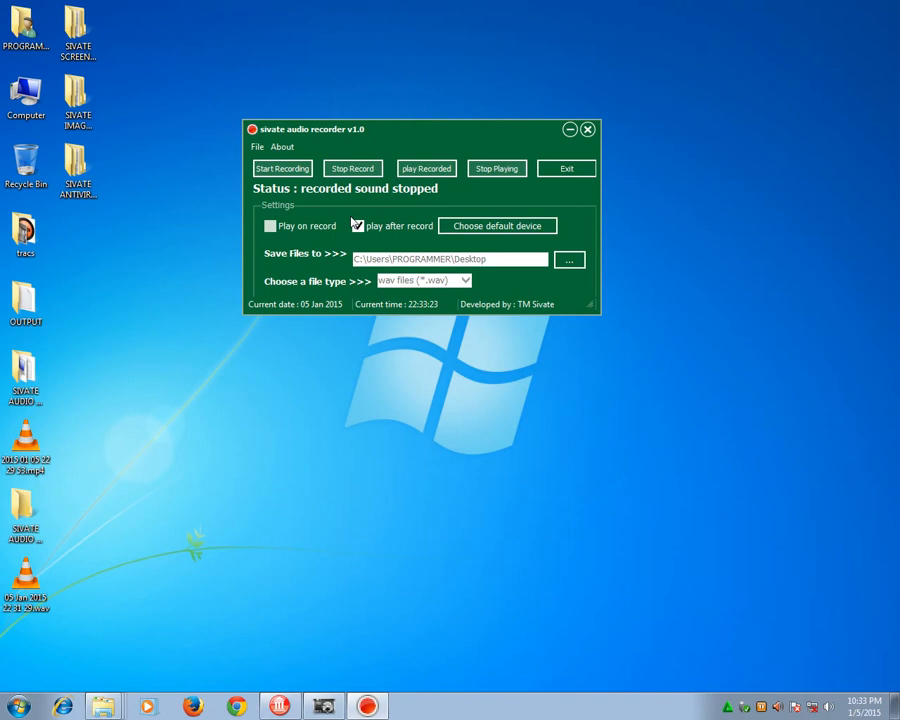
# - Uncheck 'play after record' and acknowledge the default device notice to open Devices
pyautogui.click(497, 225)
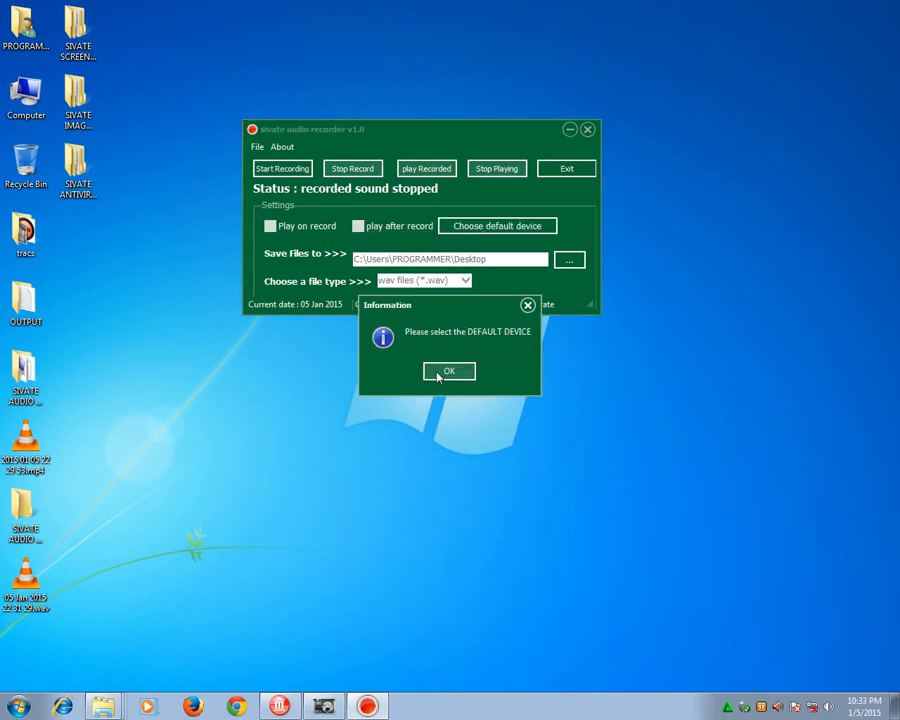
pyautogui.click(449, 371)
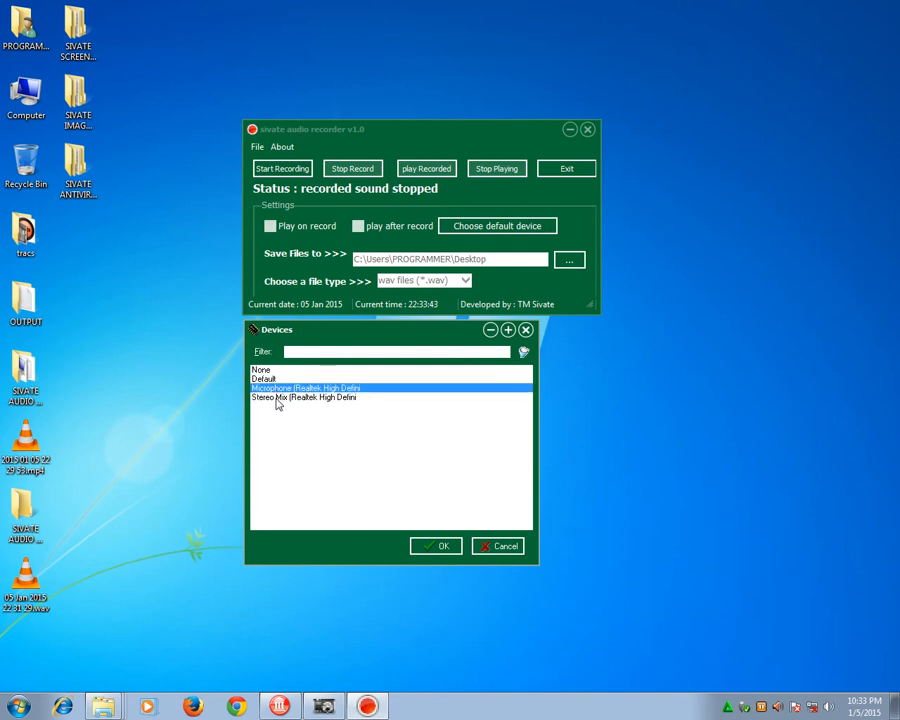
# - Try the Default, None and Microphone devices and move the Devices window aside
pyautogui.click(303, 397)
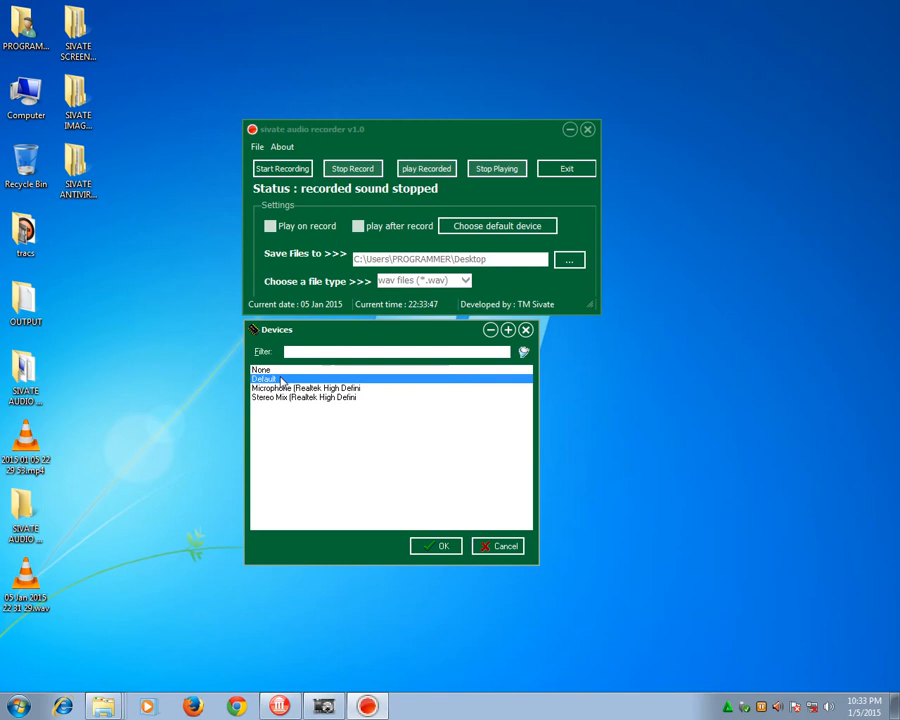
pyautogui.click(262, 370)
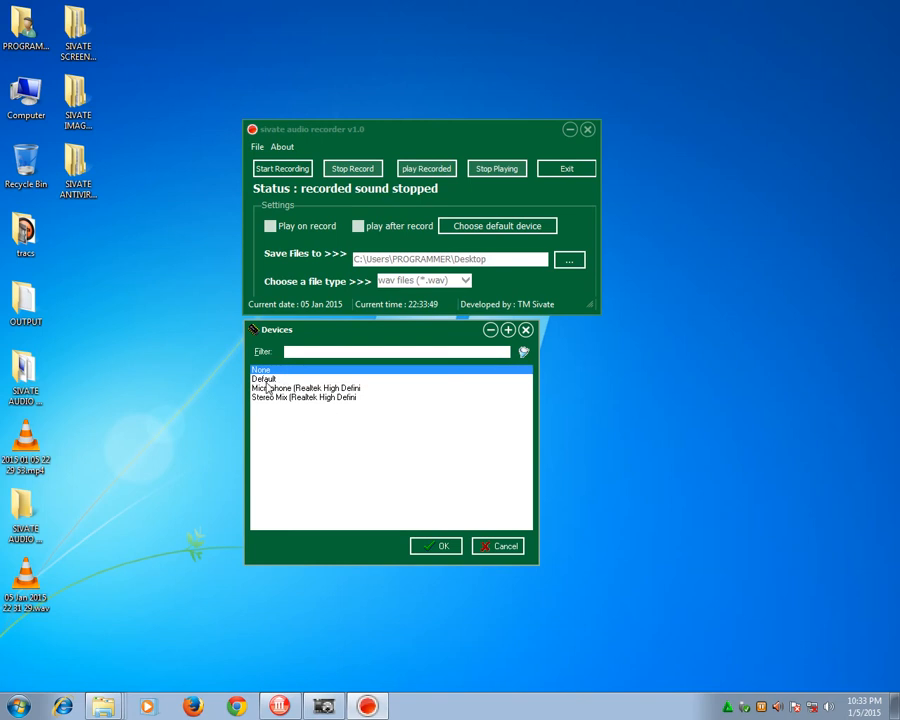
pyautogui.click(305, 388)
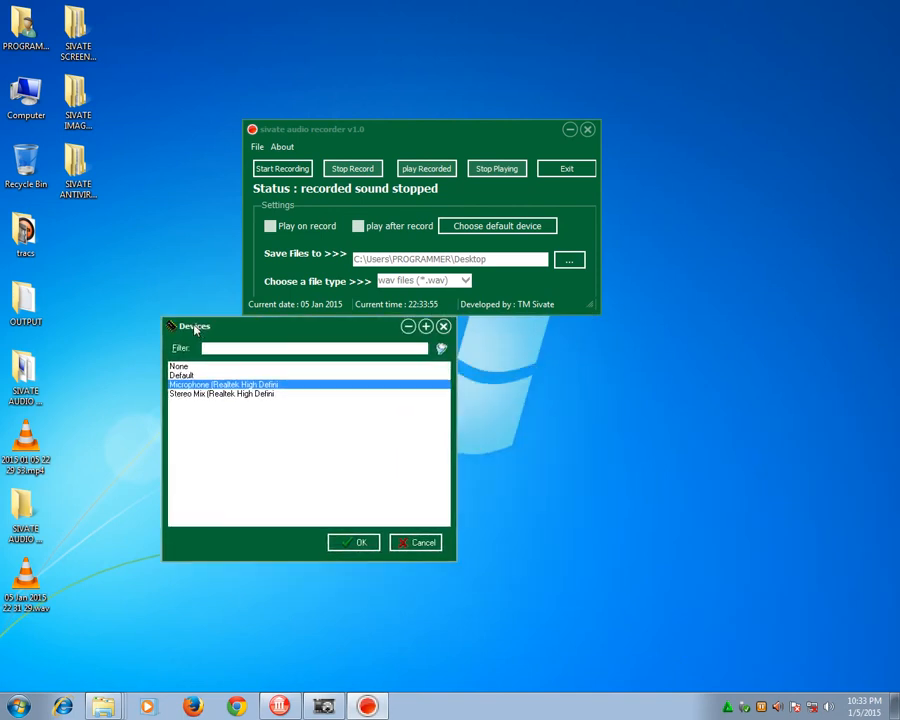
pyautogui.moveTo(200, 326); pyautogui.dragTo(277, 353)
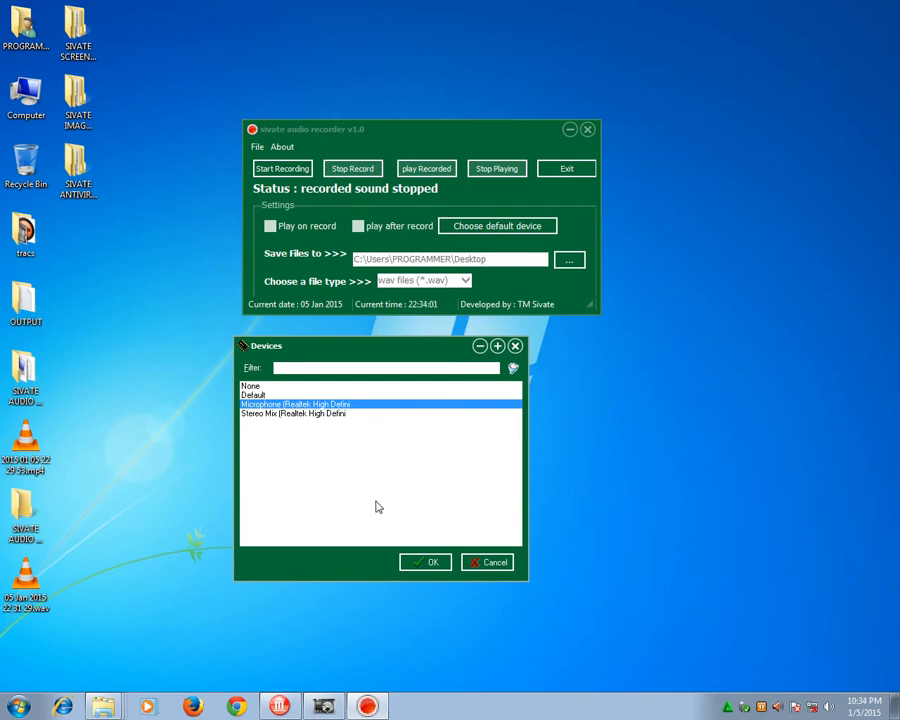
pyautogui.click(294, 413)
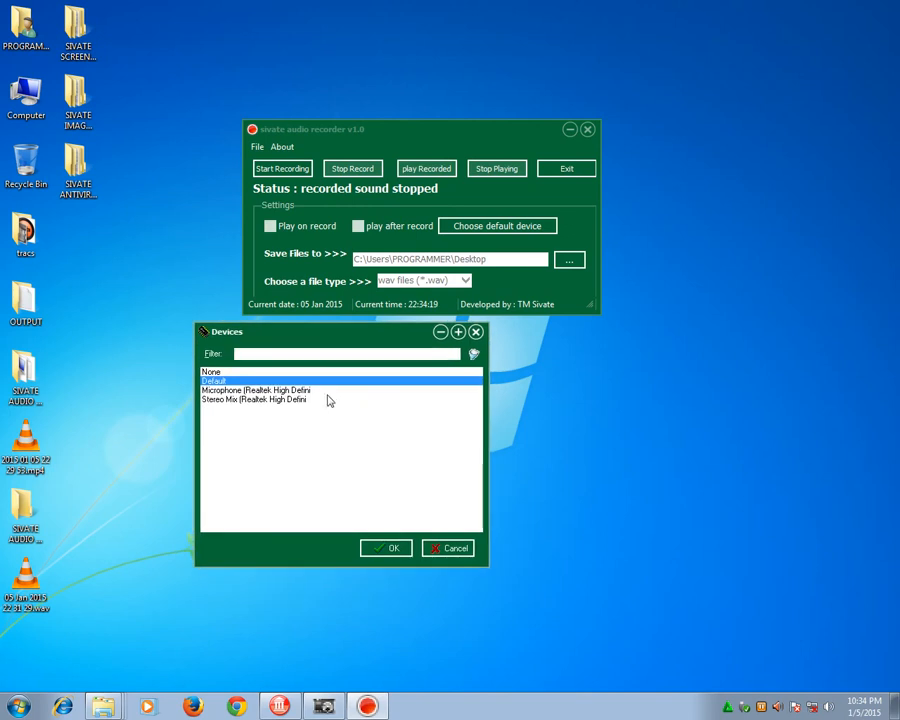
# - Cycle through Default, Microphone and Stereo Mix, then open Control Panel
pyautogui.click(255, 390)
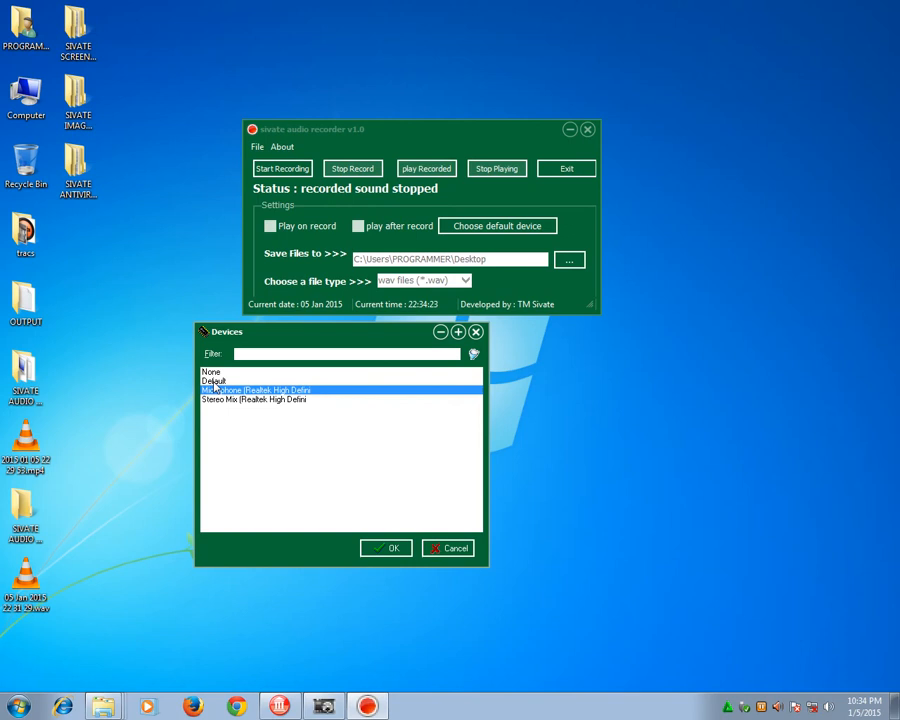
pyautogui.click(254, 399)
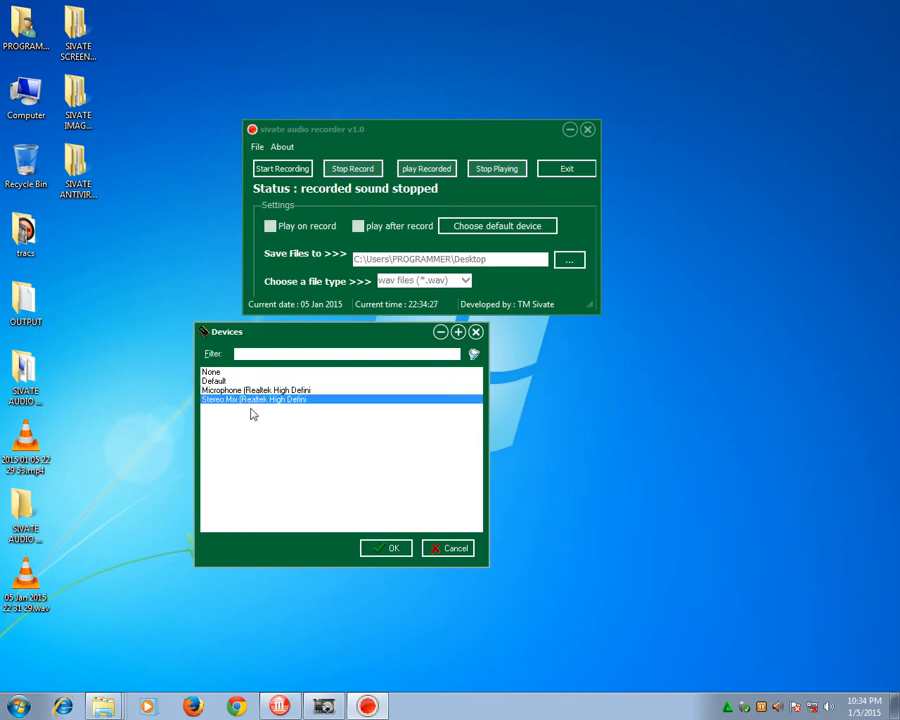
pyautogui.click(260, 390)
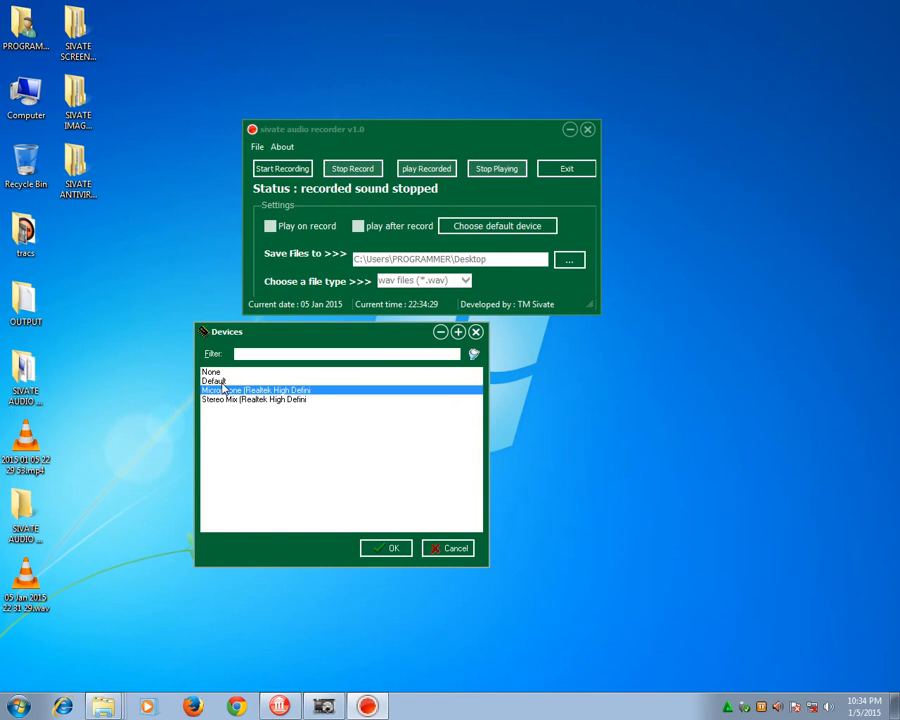
pyautogui.click(213, 381)
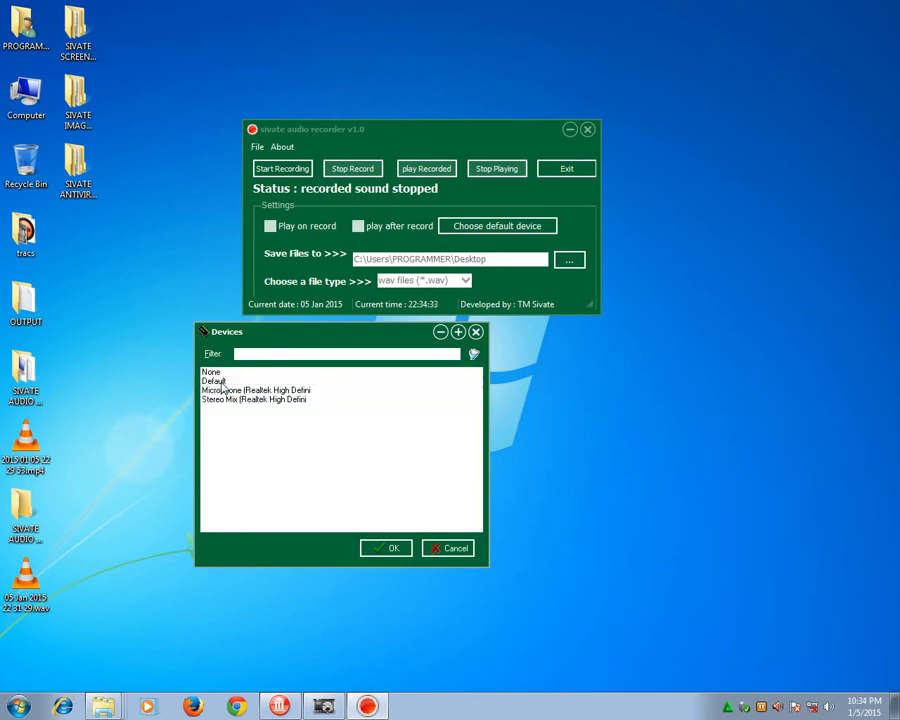
pyautogui.click(255, 390)
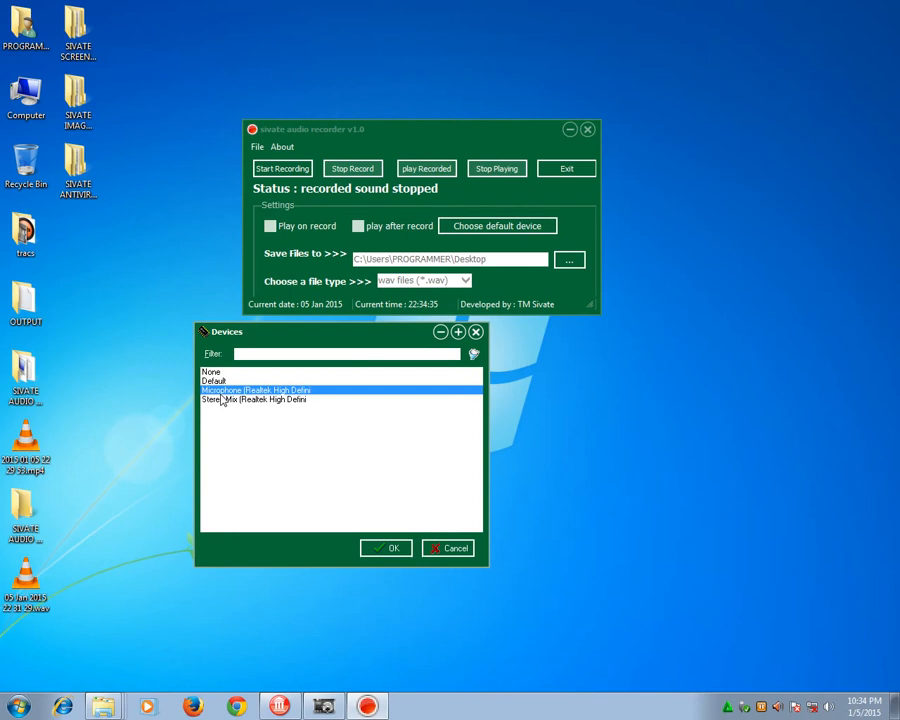
pyautogui.click(17, 706)
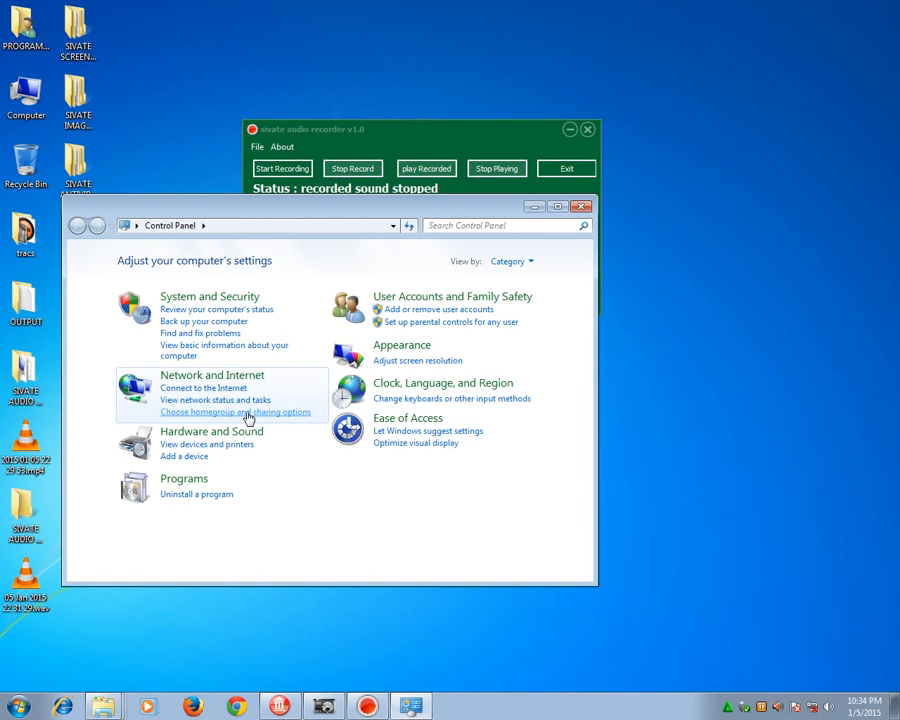
# - Go to Hardware and Sound and open 'Manage audio devices'
pyautogui.click(211, 431)
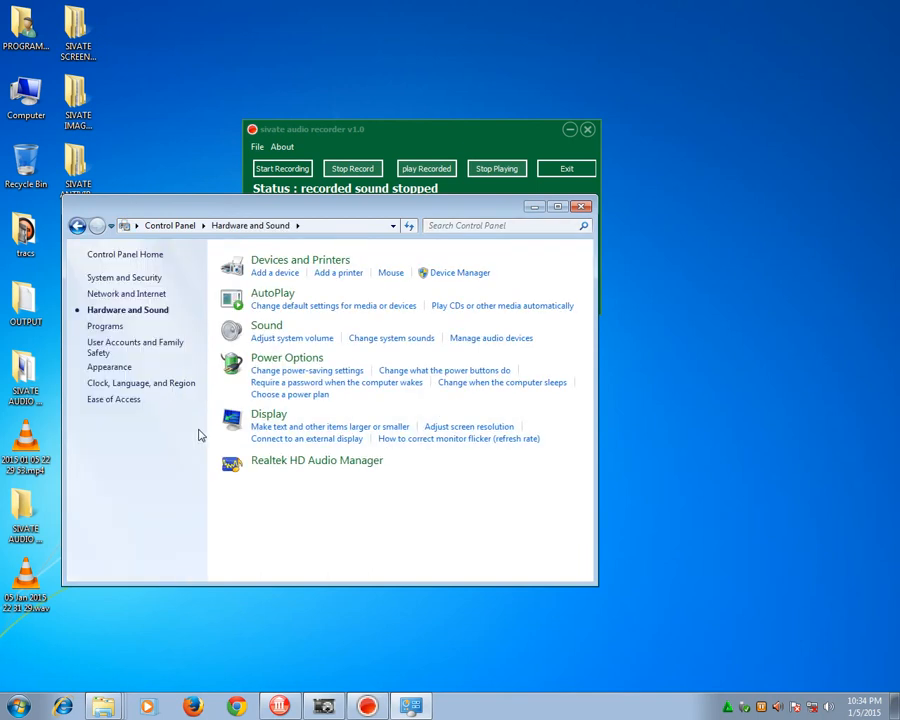
pyautogui.moveTo(485, 338)
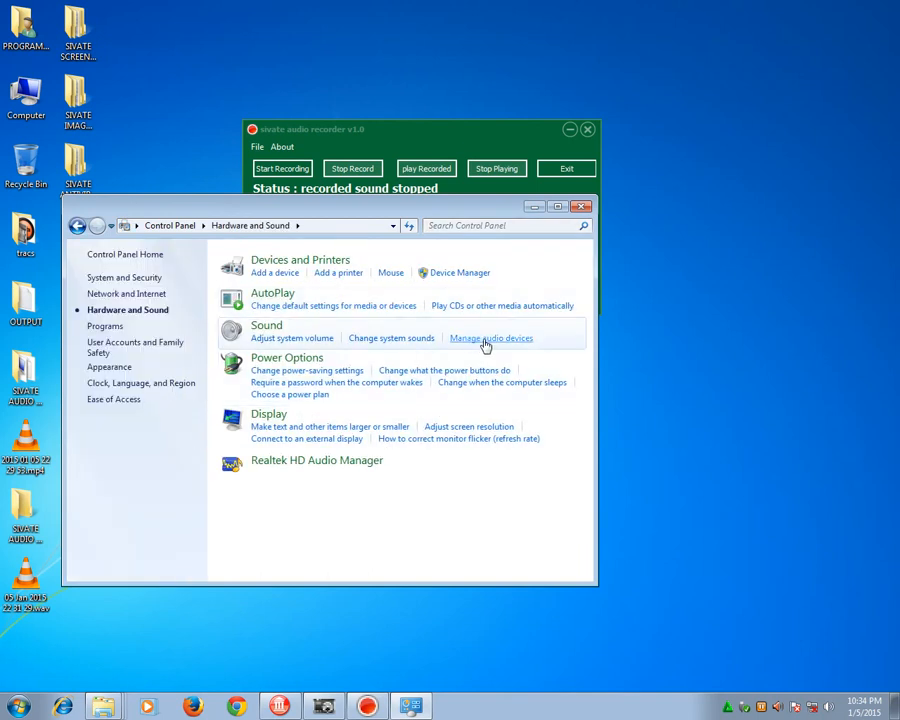
pyautogui.moveTo(490, 343)
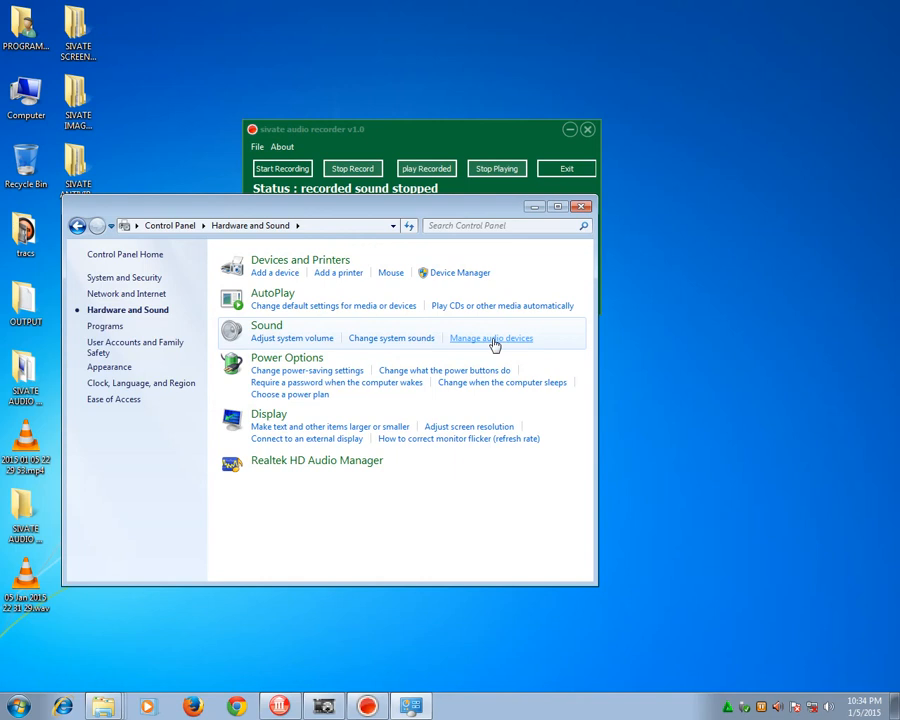
pyautogui.click(491, 337)
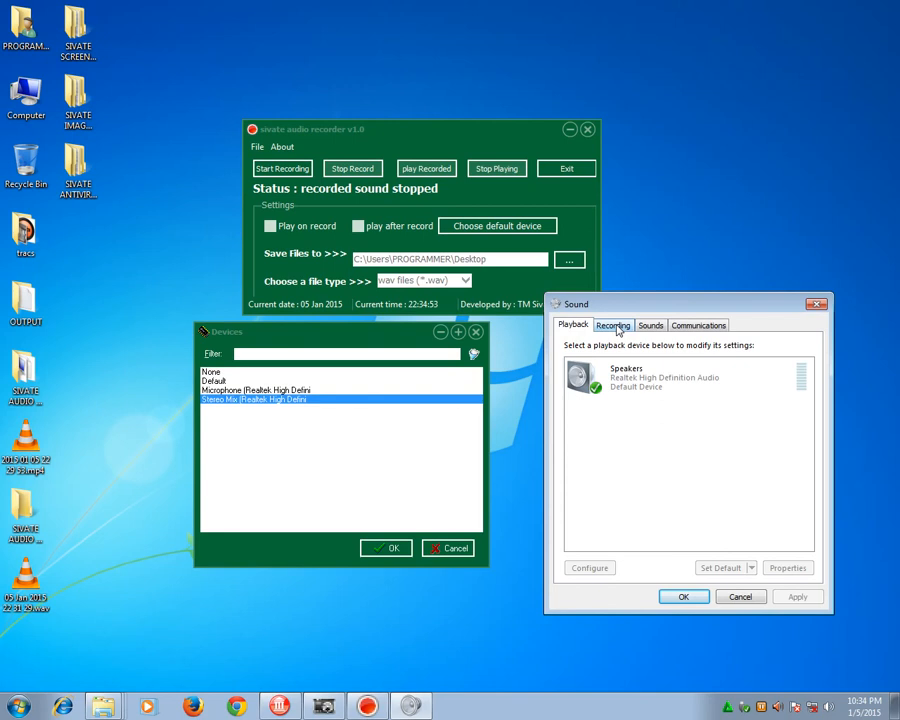
# - Inspect the Microphone and Stereo Mix recording devices, then return to the Devices window
pyautogui.click(613, 325)
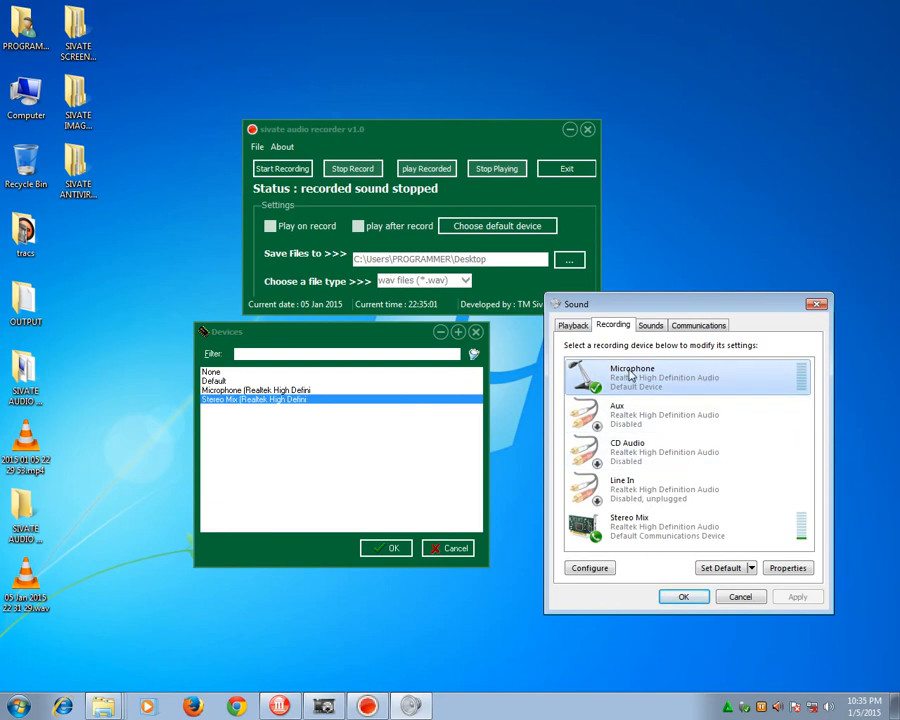
pyautogui.moveTo(650, 390)
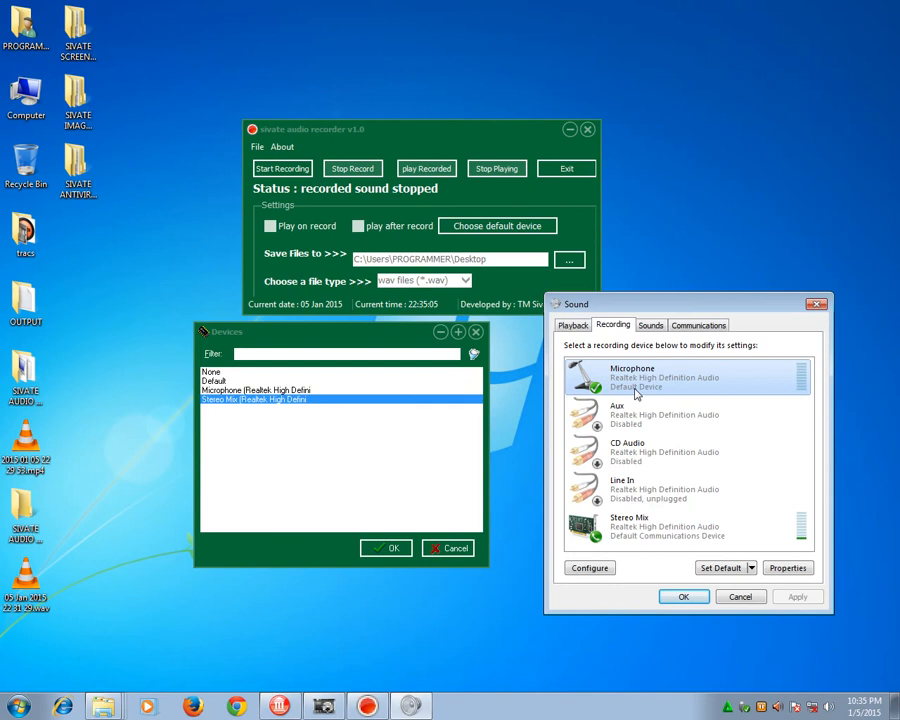
pyautogui.rightClick(633, 377)
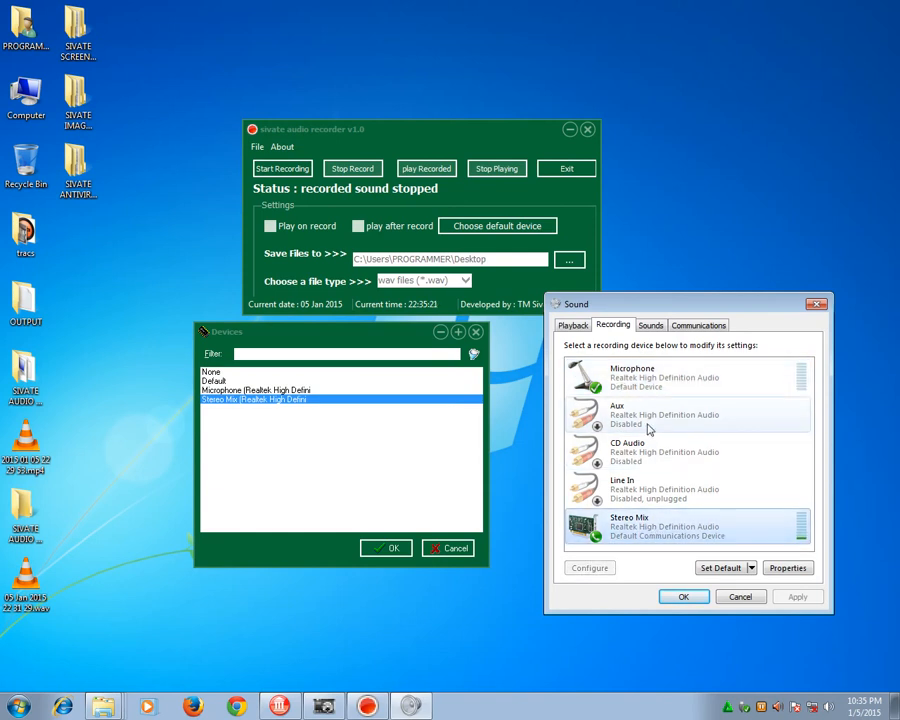
pyautogui.click(211, 371)
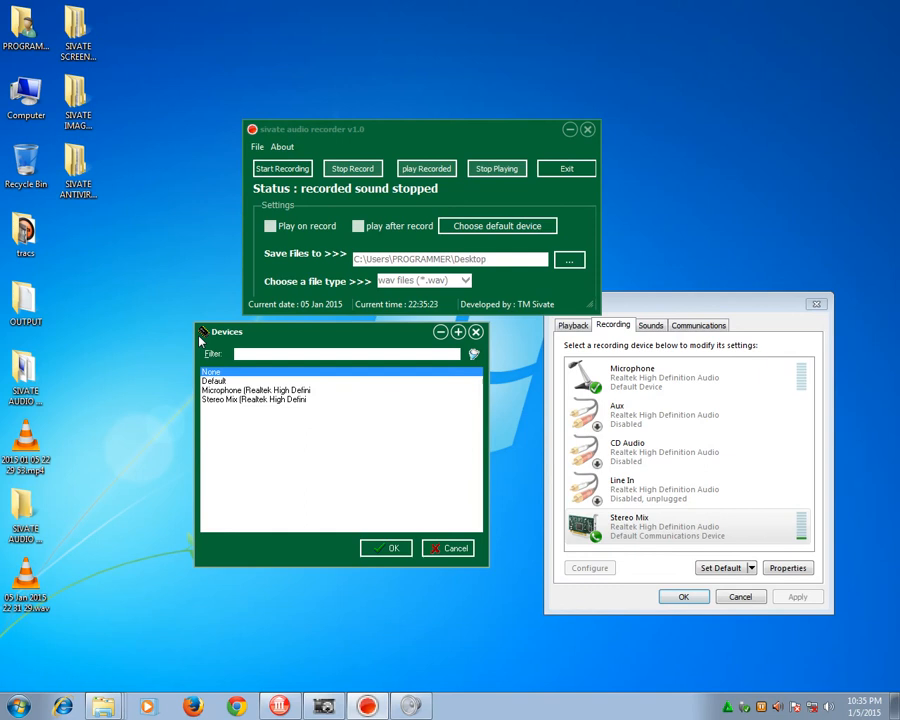
# - Pick Default, Stereo Mix, Microphone and Default again, then close the device list
pyautogui.click(257, 399)
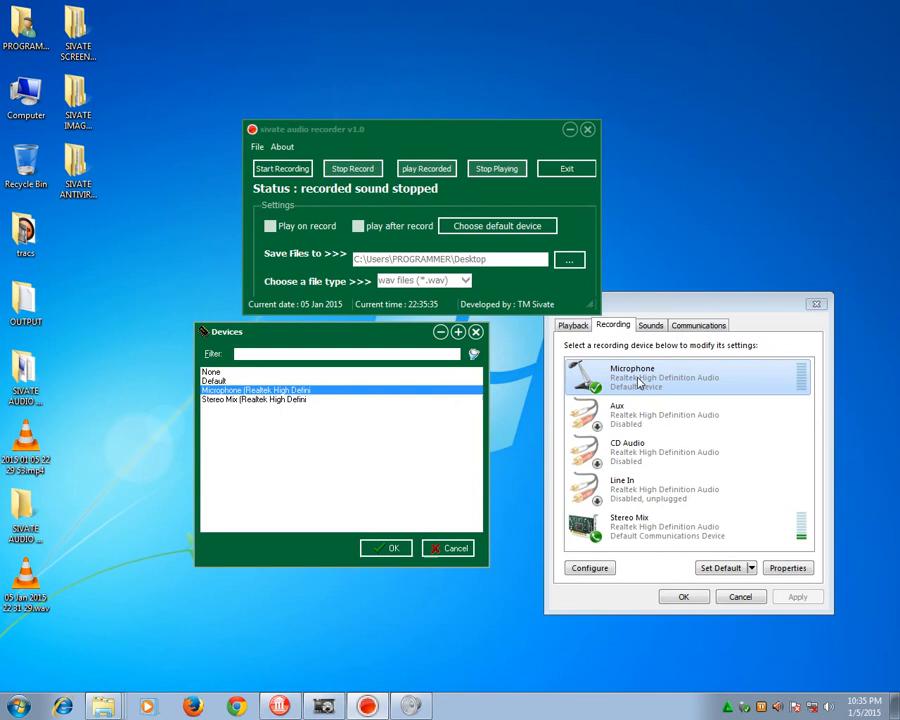
pyautogui.click(215, 378)
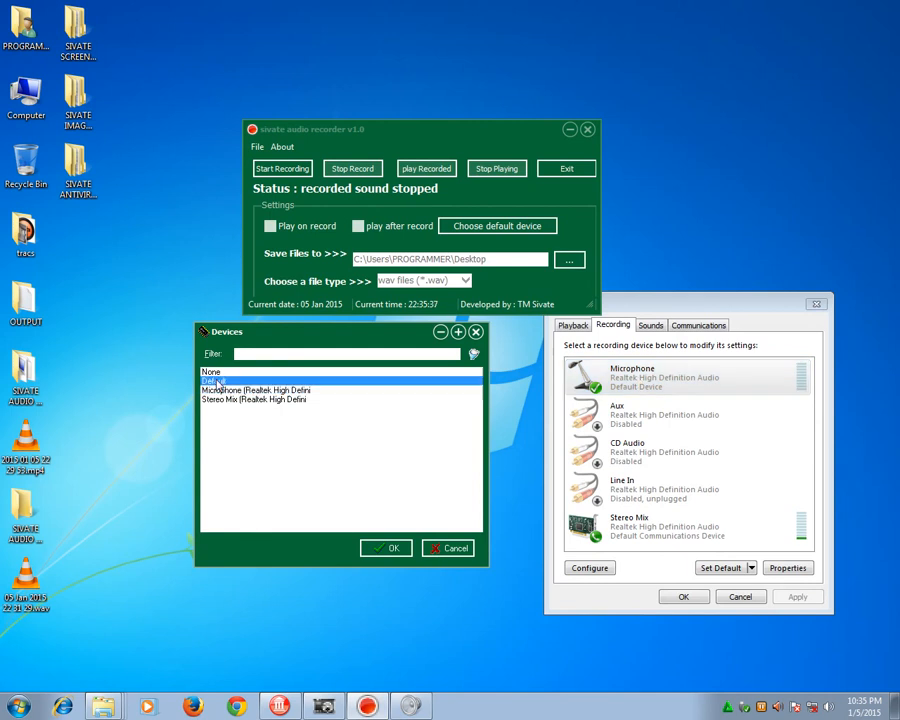
pyautogui.click(253, 399)
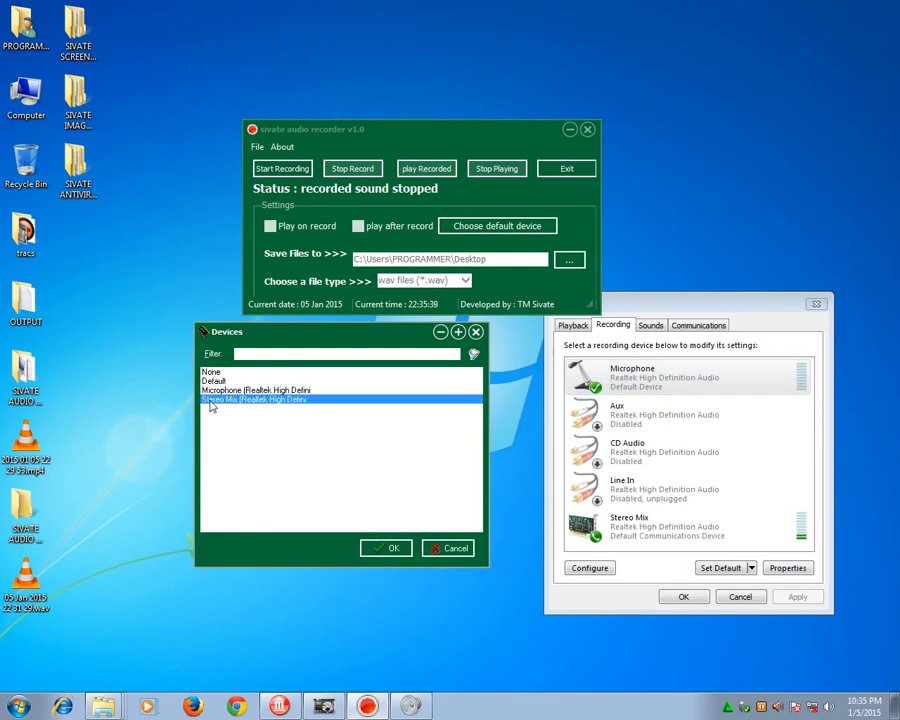
pyautogui.click(255, 390)
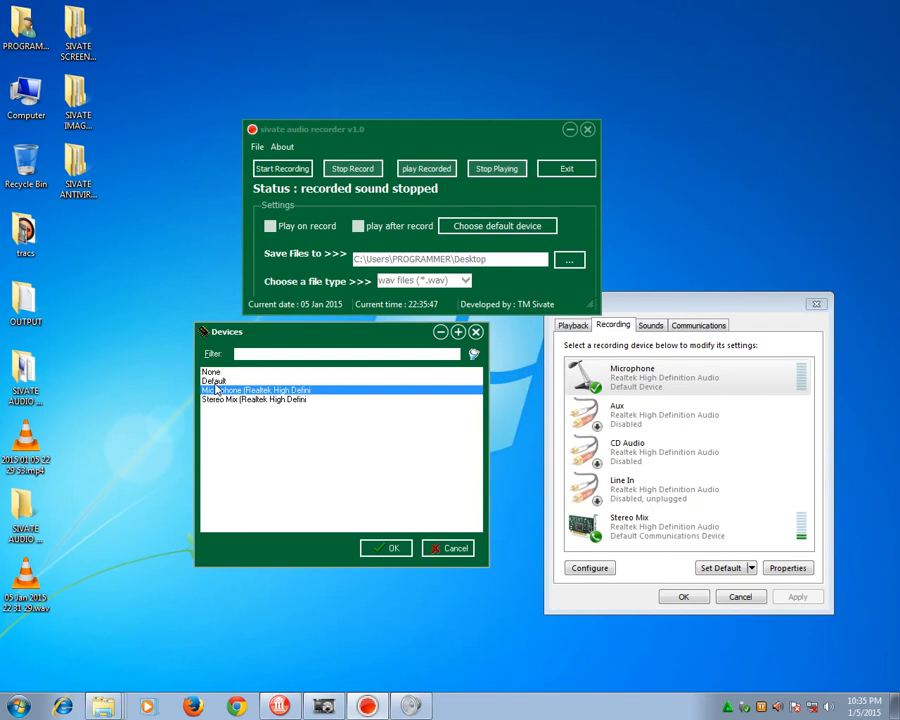
pyautogui.click(215, 380)
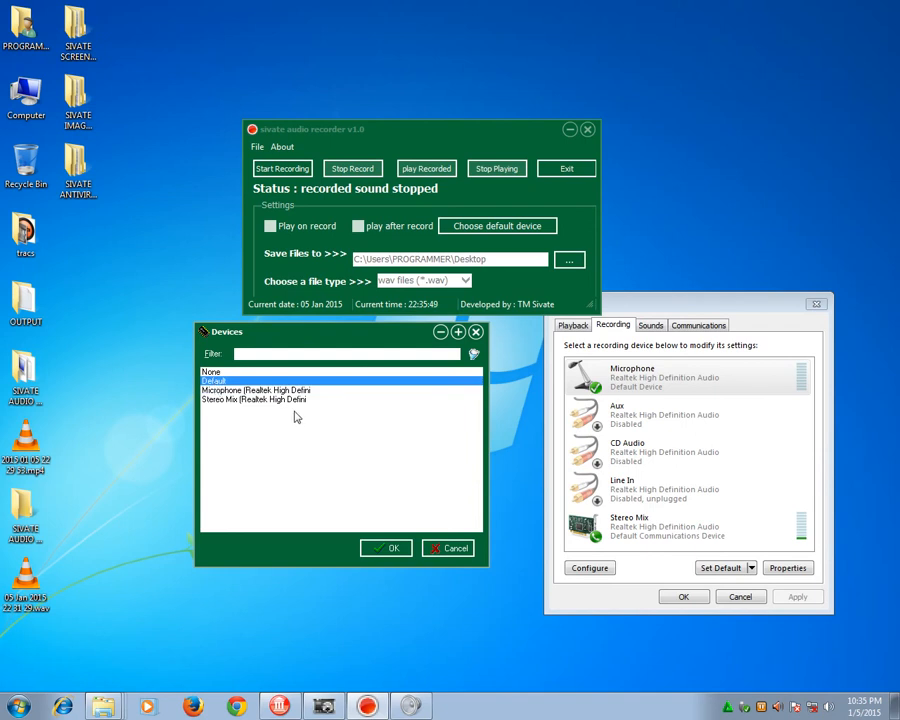
pyautogui.moveTo(361, 405)
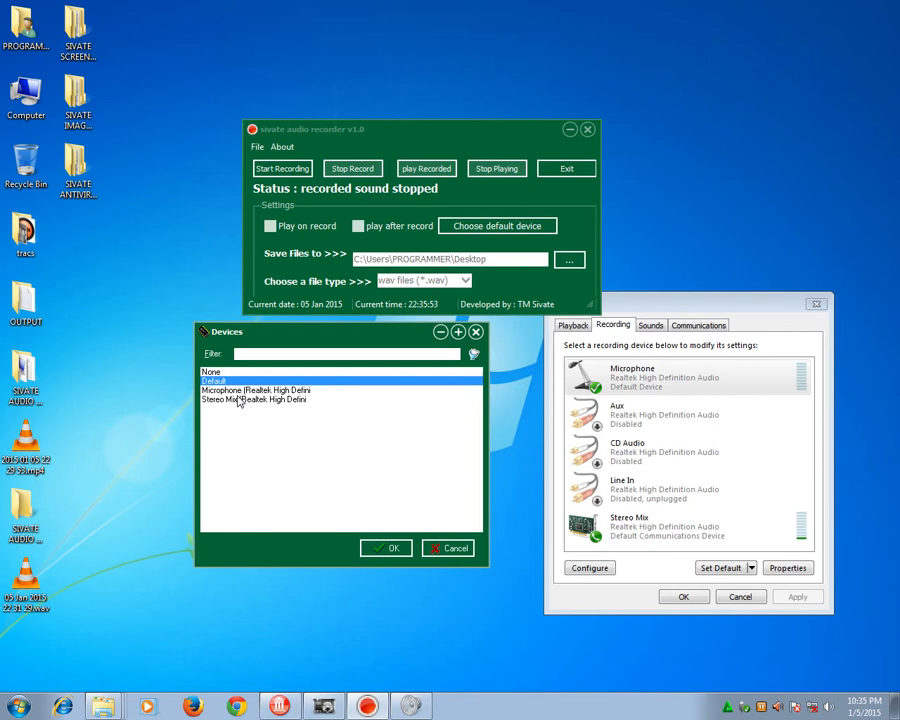
pyautogui.click(386, 548)
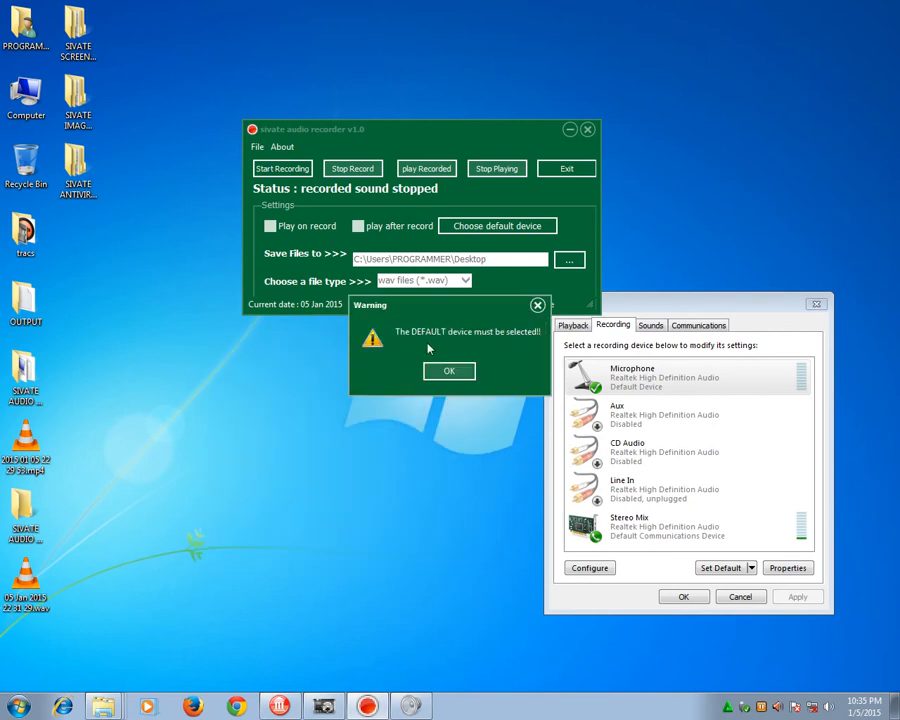
# - Select Default as the recording device and close the Windows Sound window
pyautogui.click(449, 370)
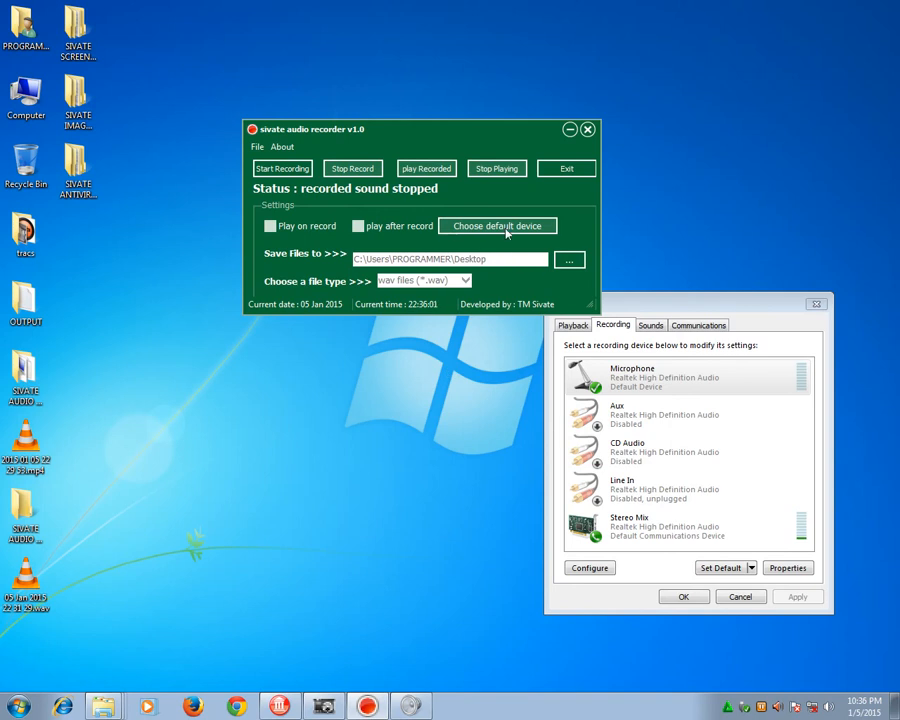
pyautogui.click(497, 225)
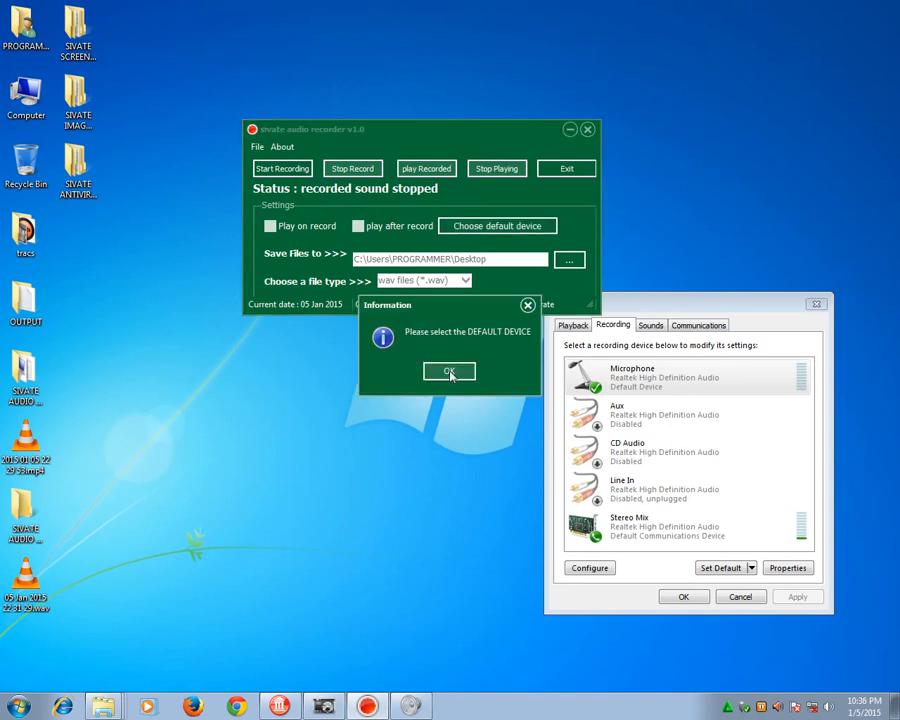
pyautogui.click(449, 371)
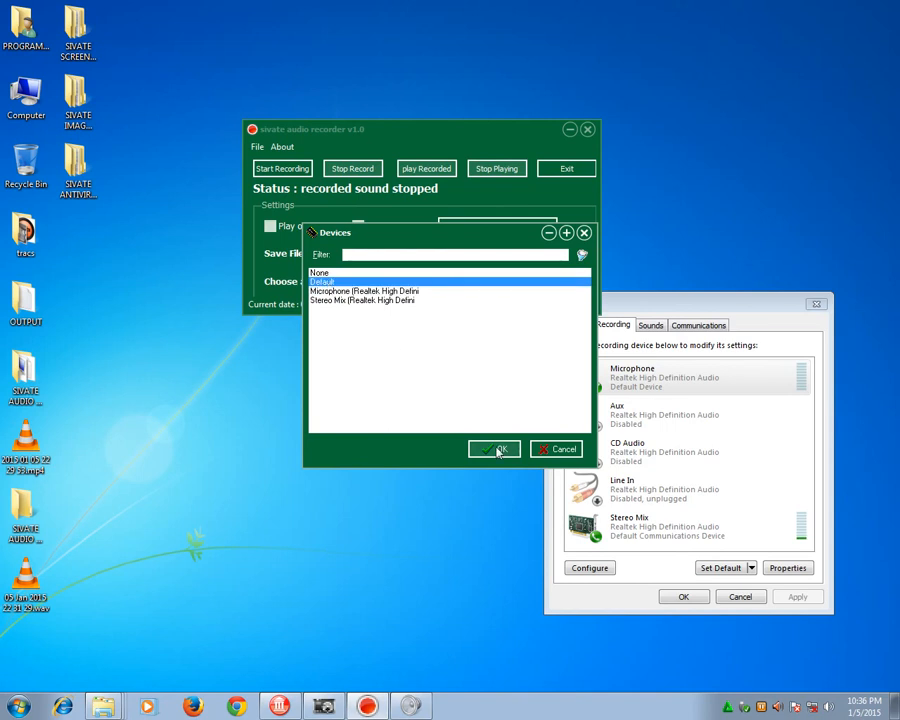
pyautogui.click(493, 448)
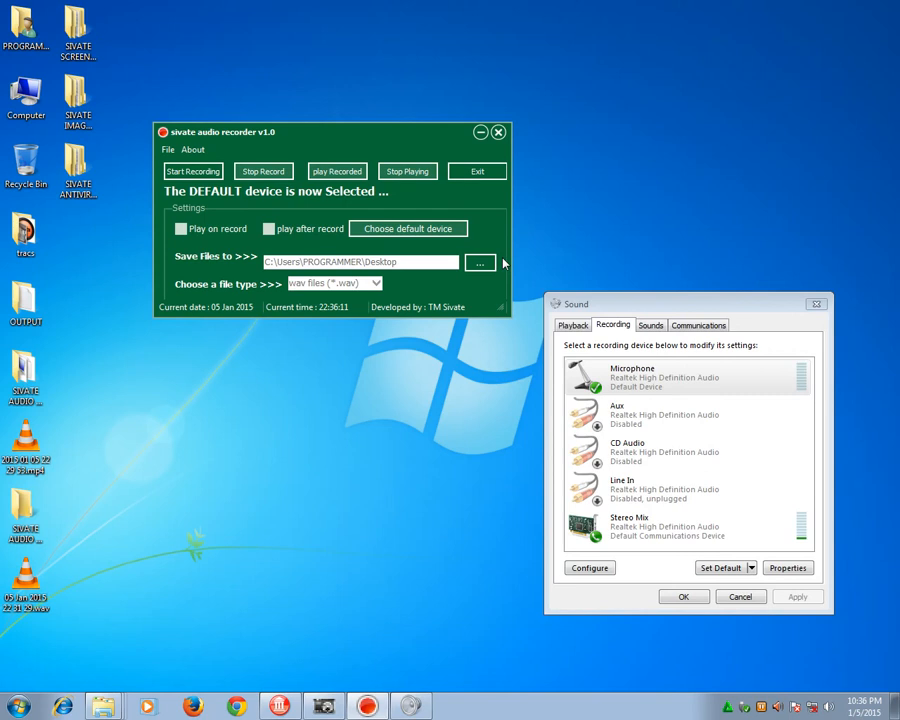
pyautogui.moveTo(520, 532)
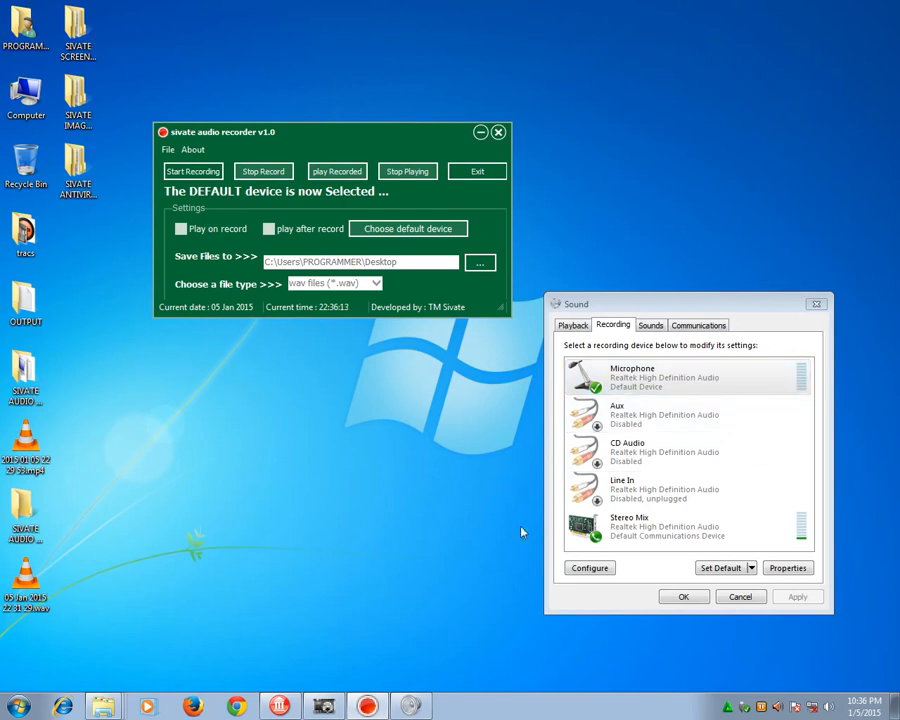
pyautogui.click(687, 526)
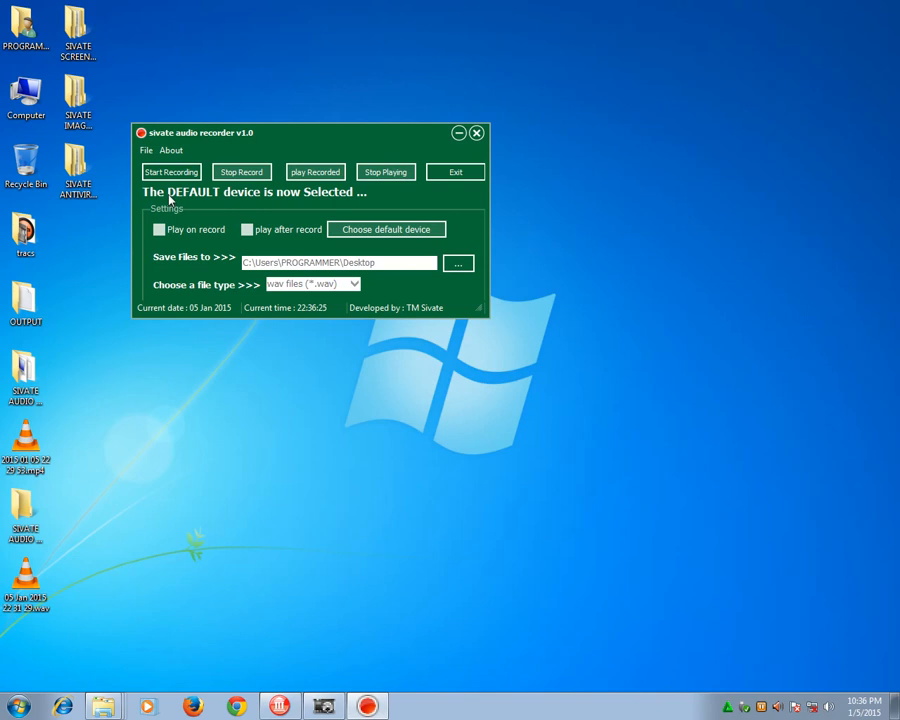
pyautogui.moveTo(325, 200)
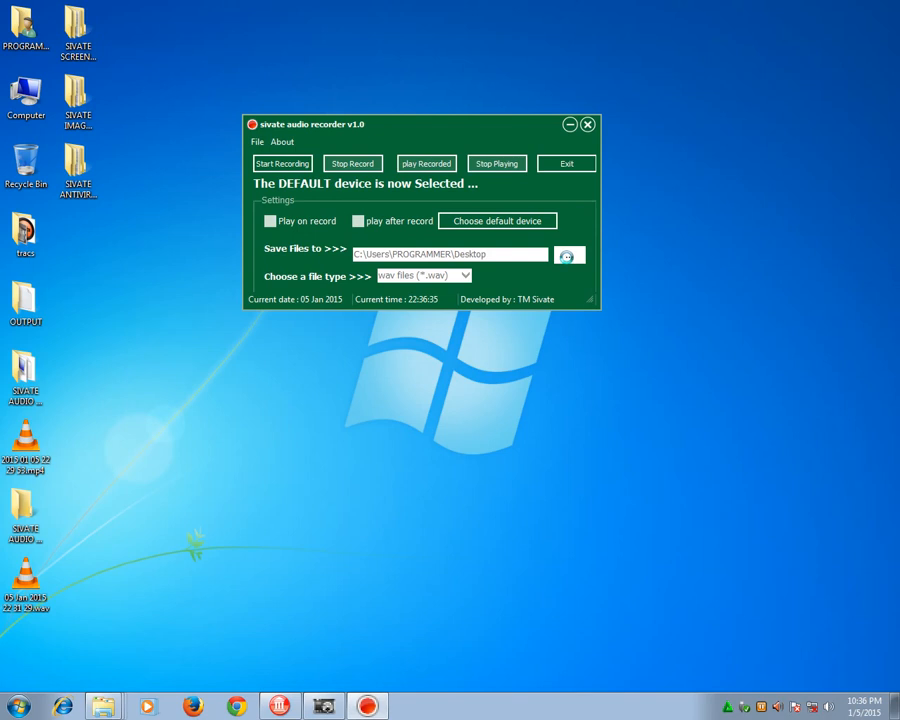
# - Set the save folder to My Music under PROGRAMMER, then start recording
pyautogui.click(569, 254)
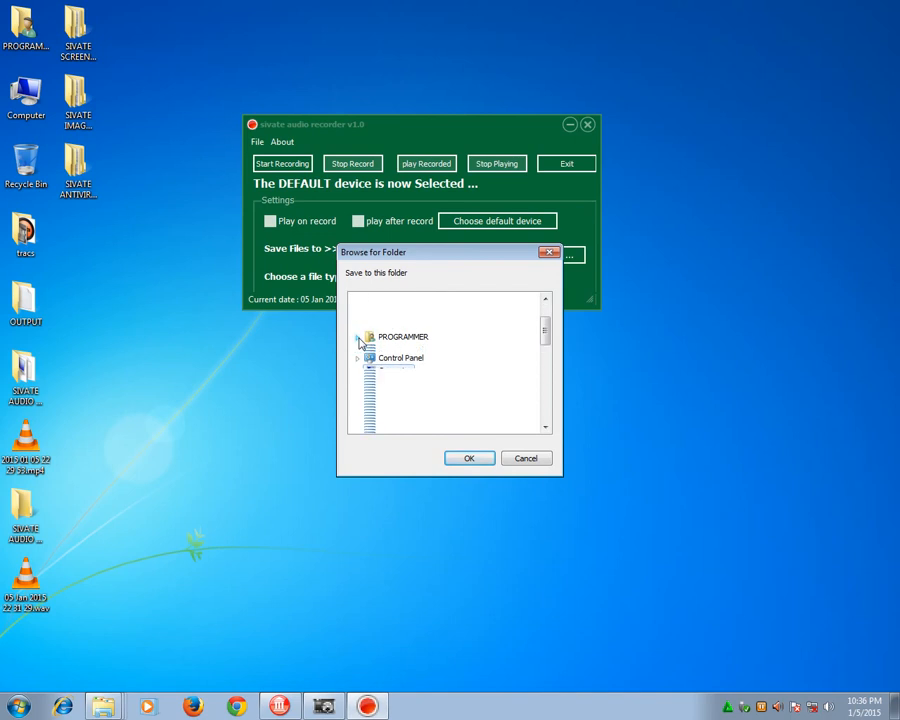
pyautogui.click(359, 337)
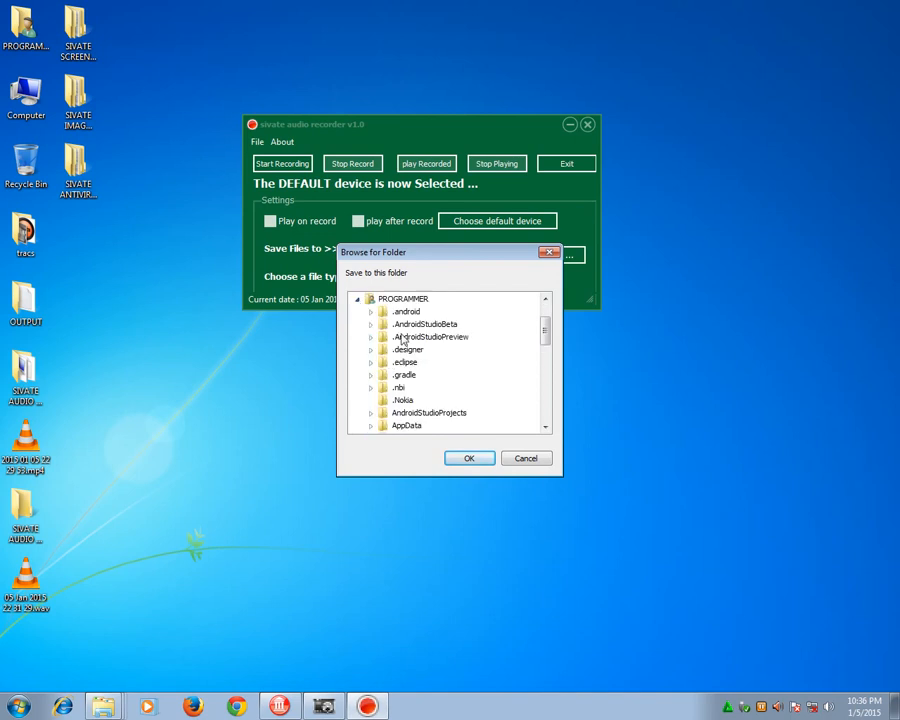
pyautogui.scroll(-3)
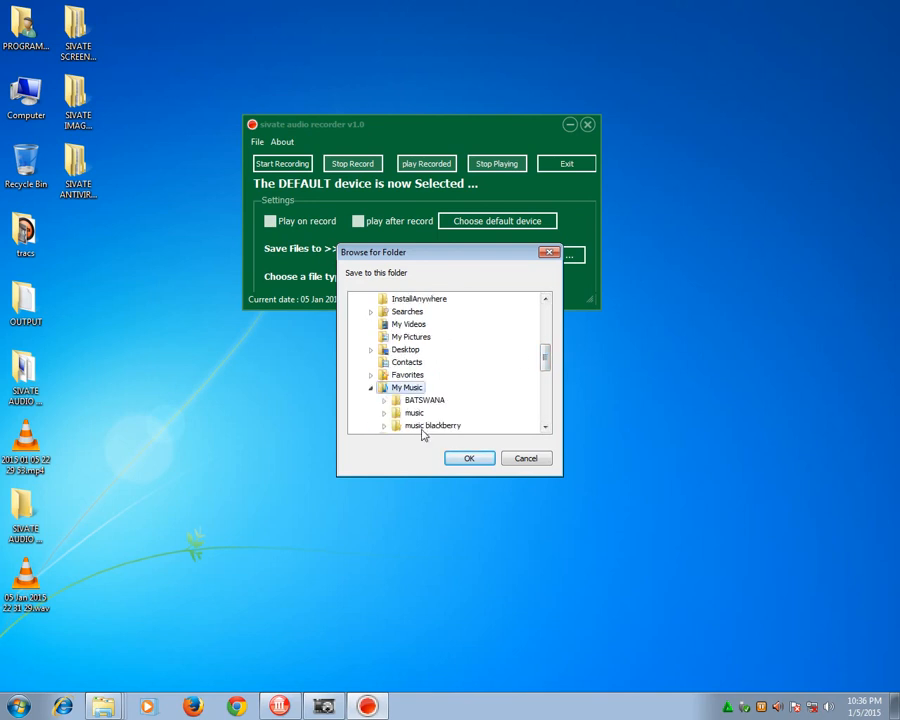
pyautogui.click(469, 458)
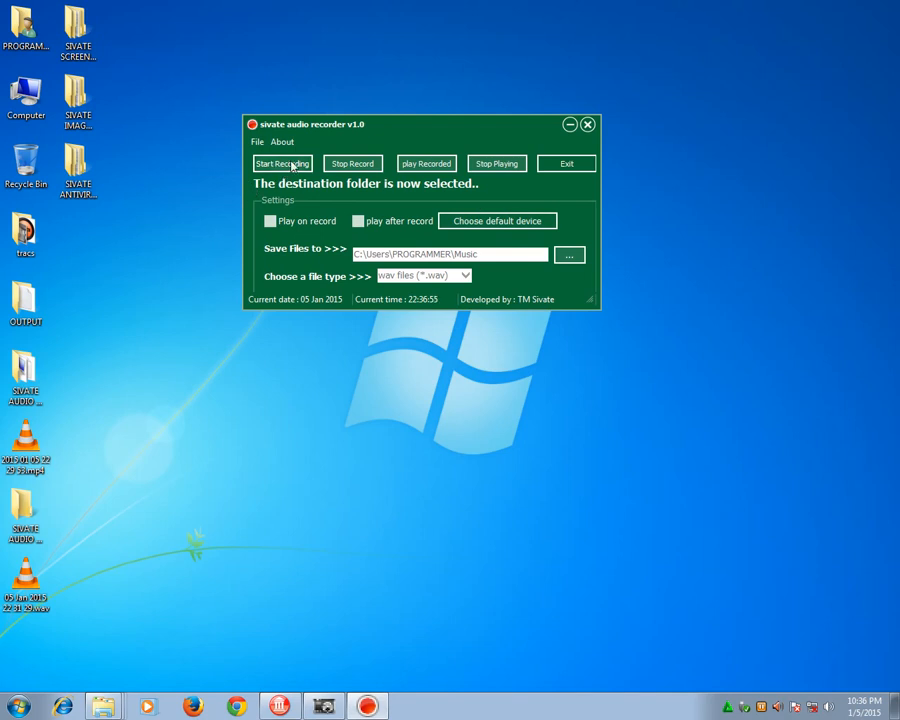
pyautogui.click(282, 163)
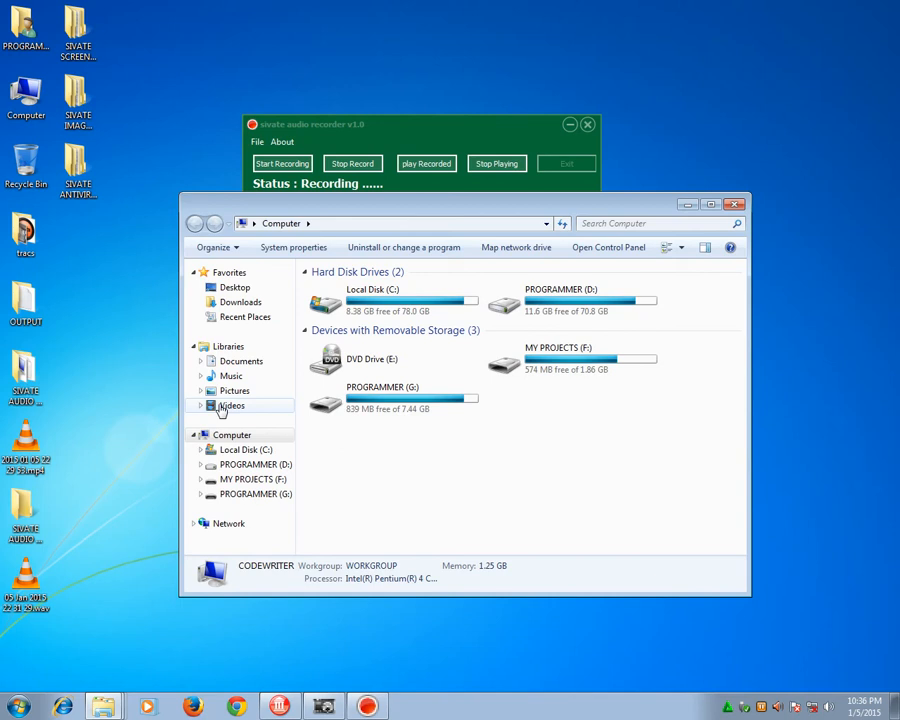
# - Show the Music library with the new 05 Jan 2015 22 36 57.wav, then stop recording and exit
pyautogui.click(231, 375)
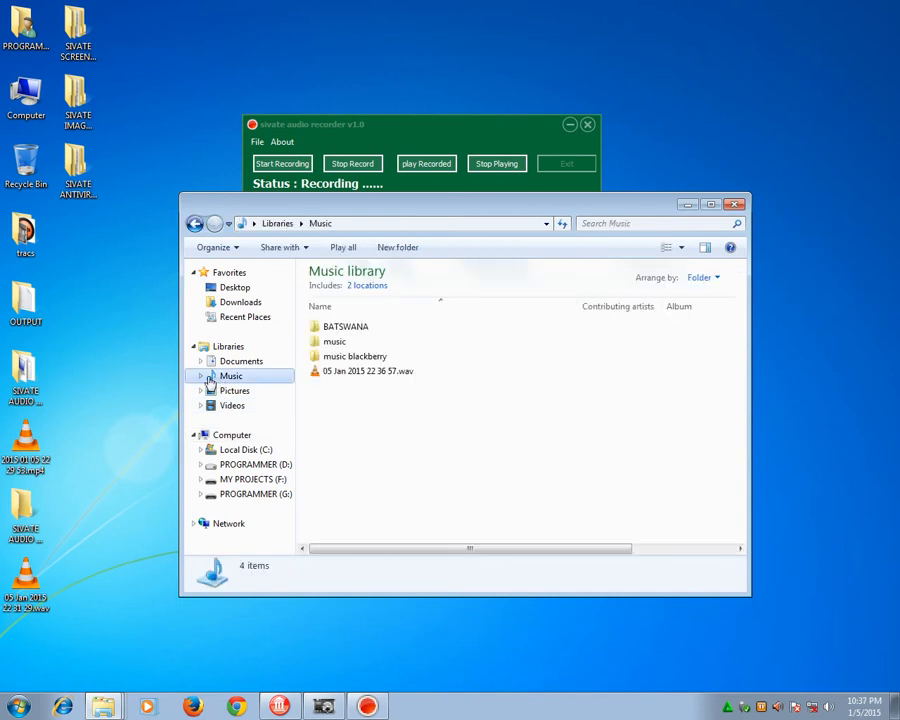
pyautogui.click(367, 371)
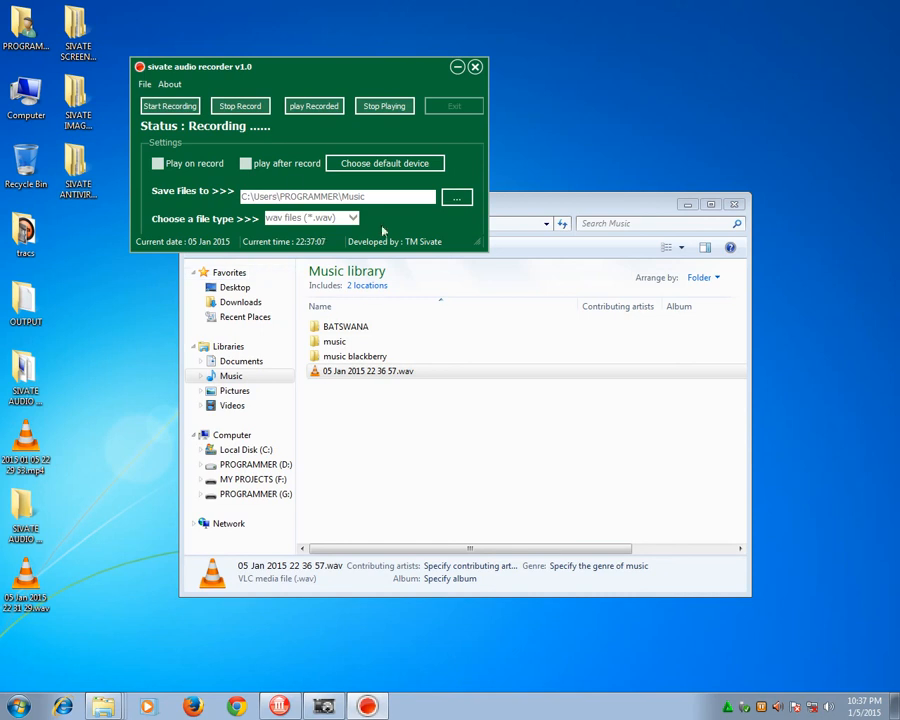
pyautogui.click(239, 105)
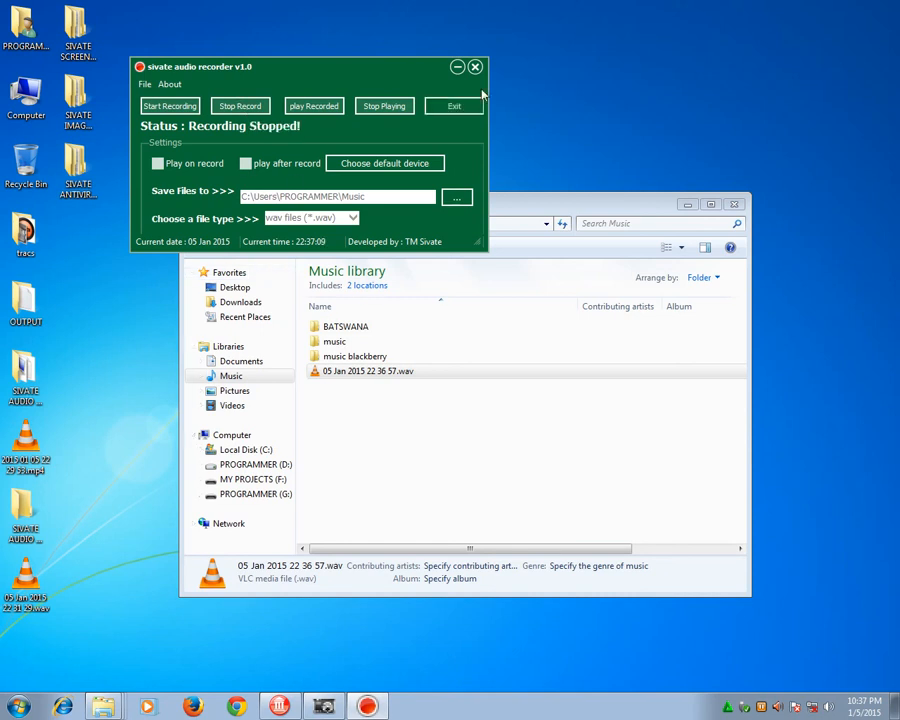
pyautogui.click(453, 105)
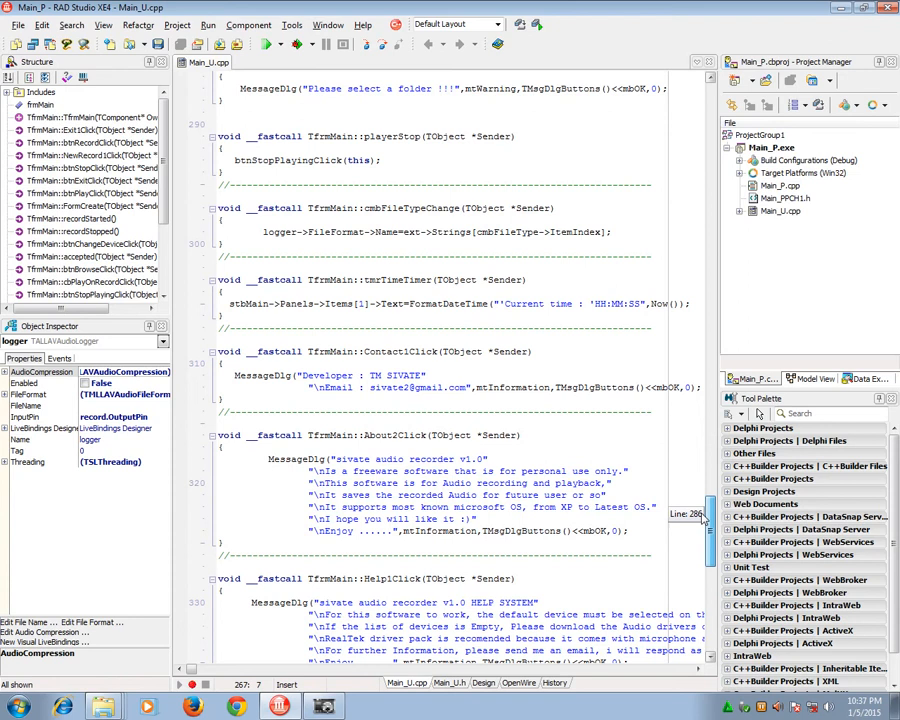
pyautogui.scroll(-3)
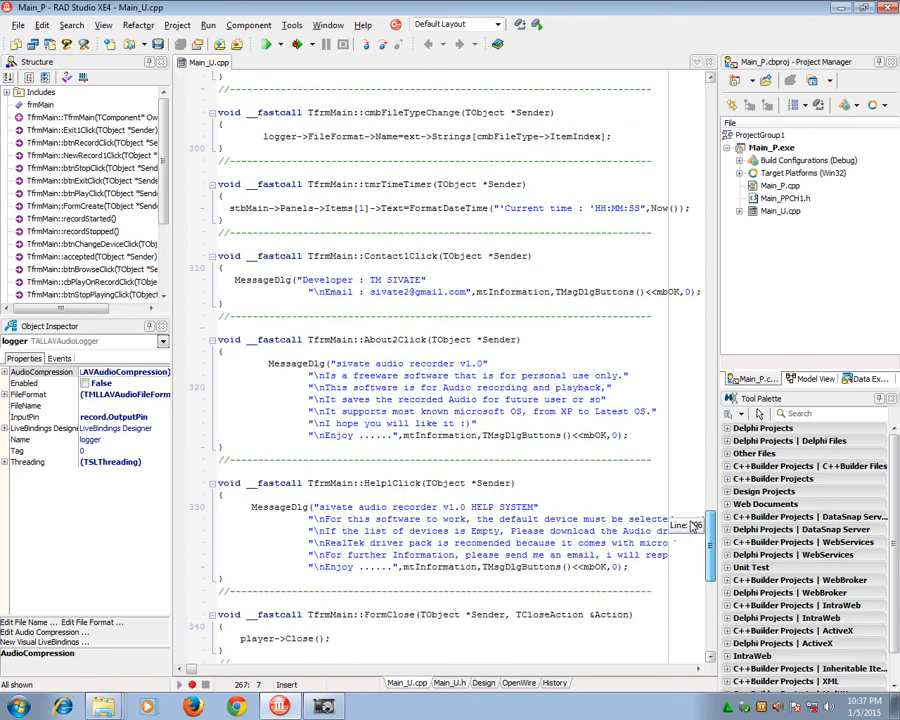
pyautogui.scroll(3)
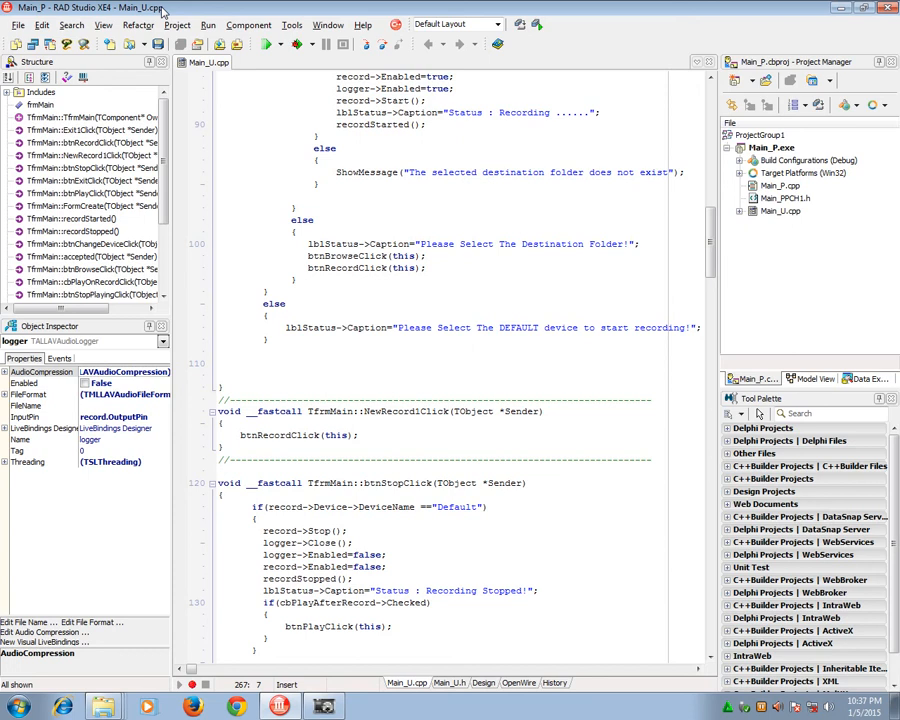
pyautogui.click(866, 8)
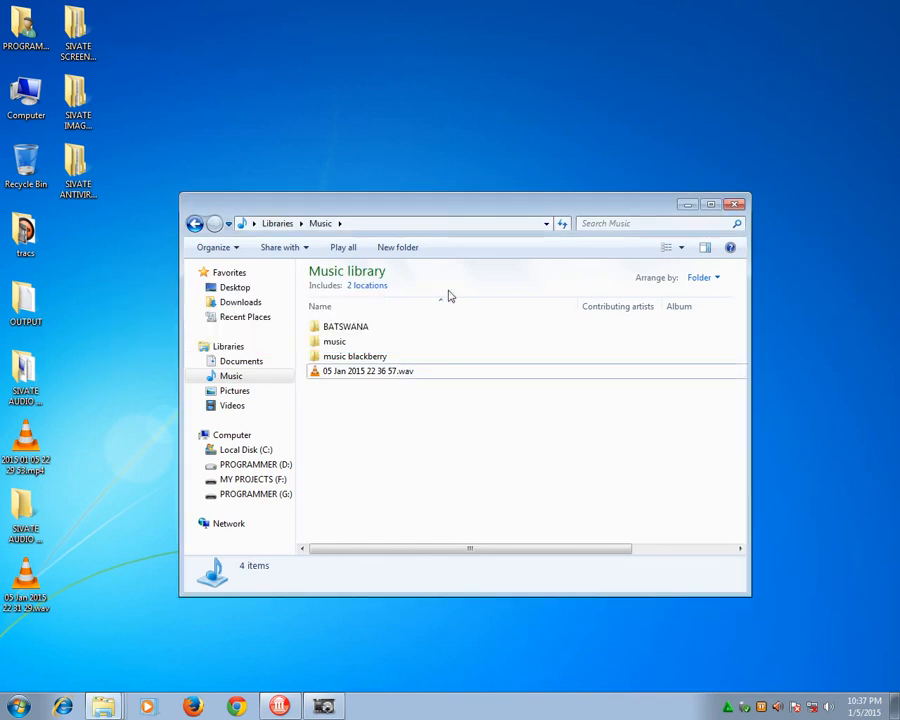
pyautogui.moveTo(435, 252)
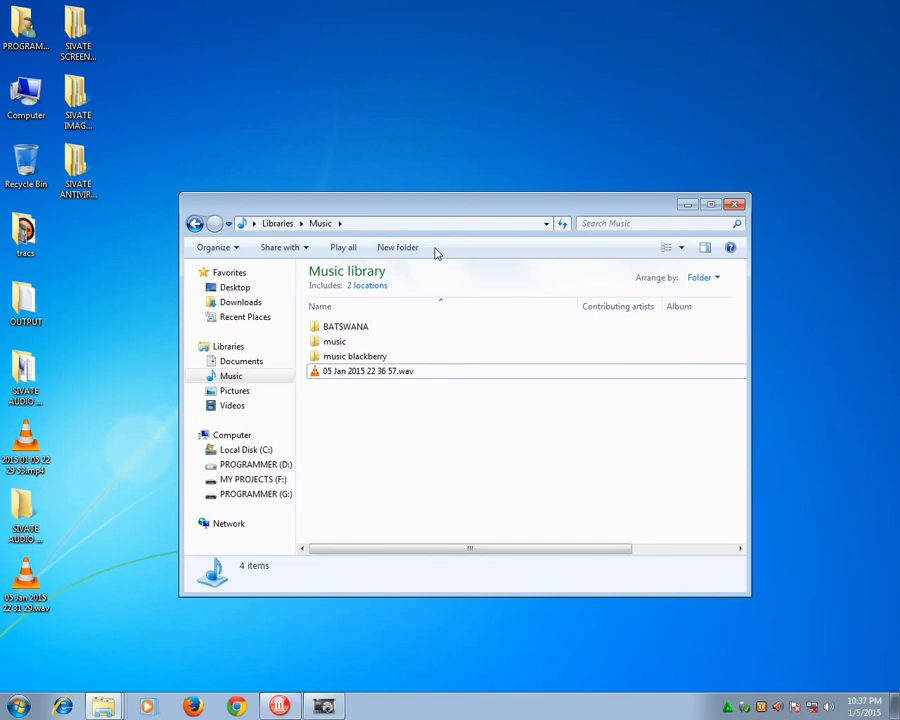
# - Permanently delete the selected dated .wav recording, confirming with Yes
pyautogui.click(367, 371)
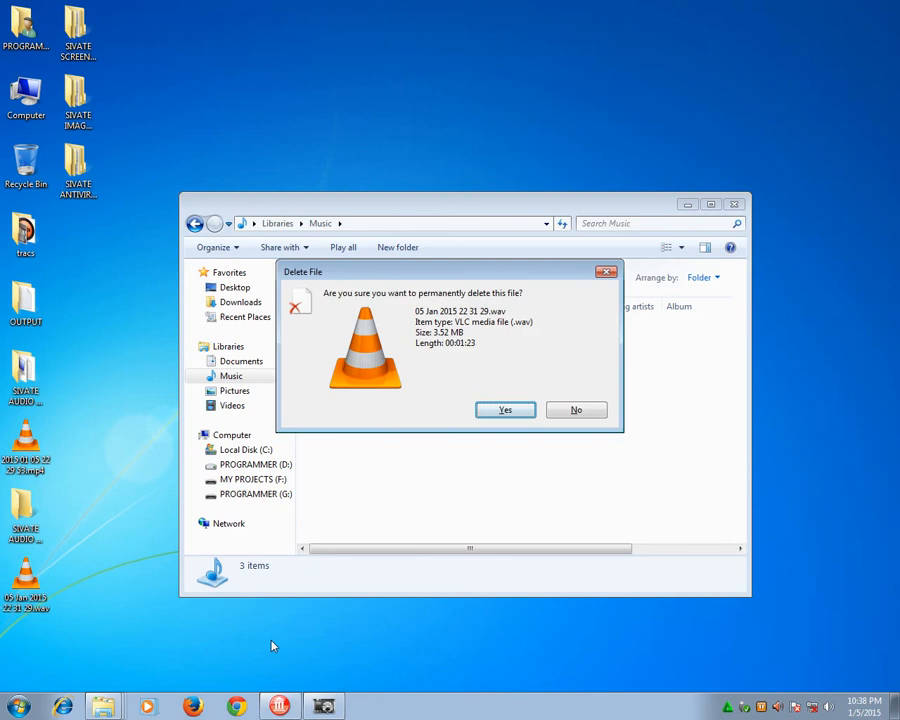
pyautogui.click(505, 409)
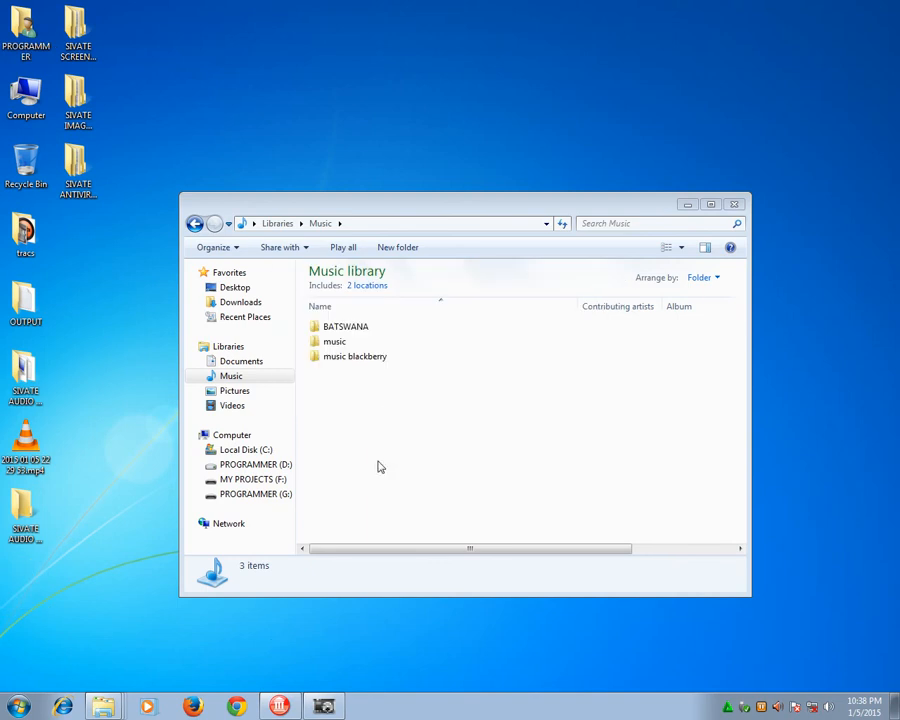